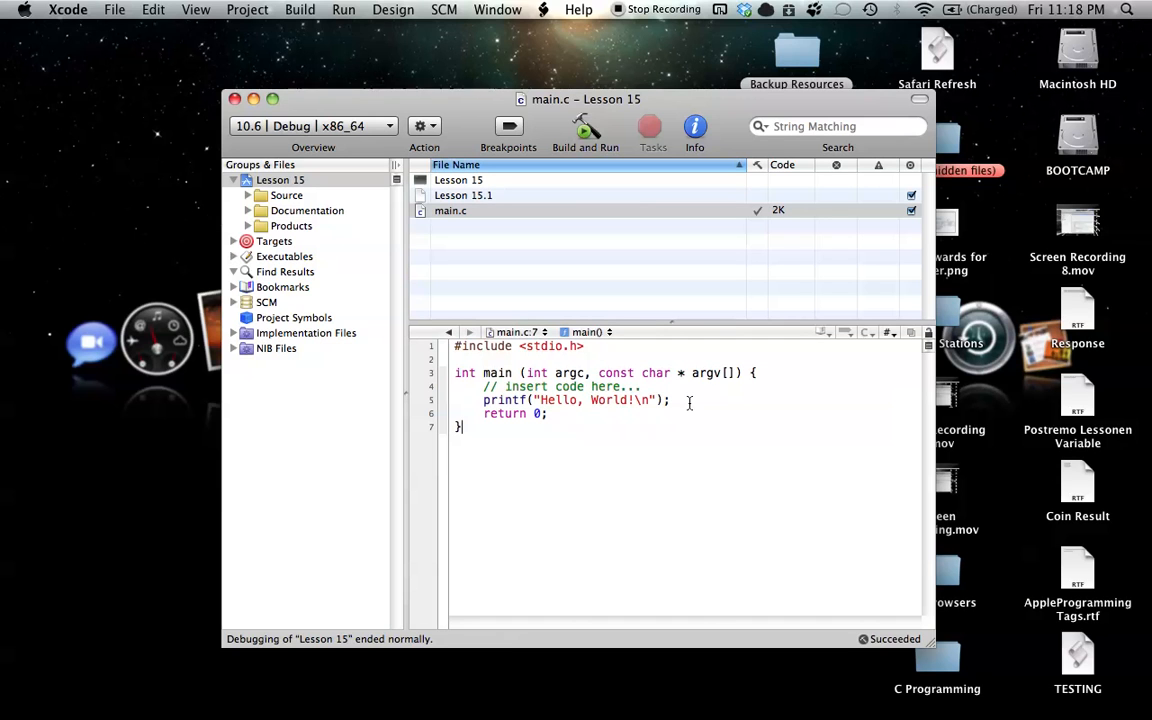
# Remove the comment and Hello World printf from main and begin a char declaration.
pyautogui.moveTo(489, 386); pyautogui.dragTo(670, 400)
pyautogui.write('d')
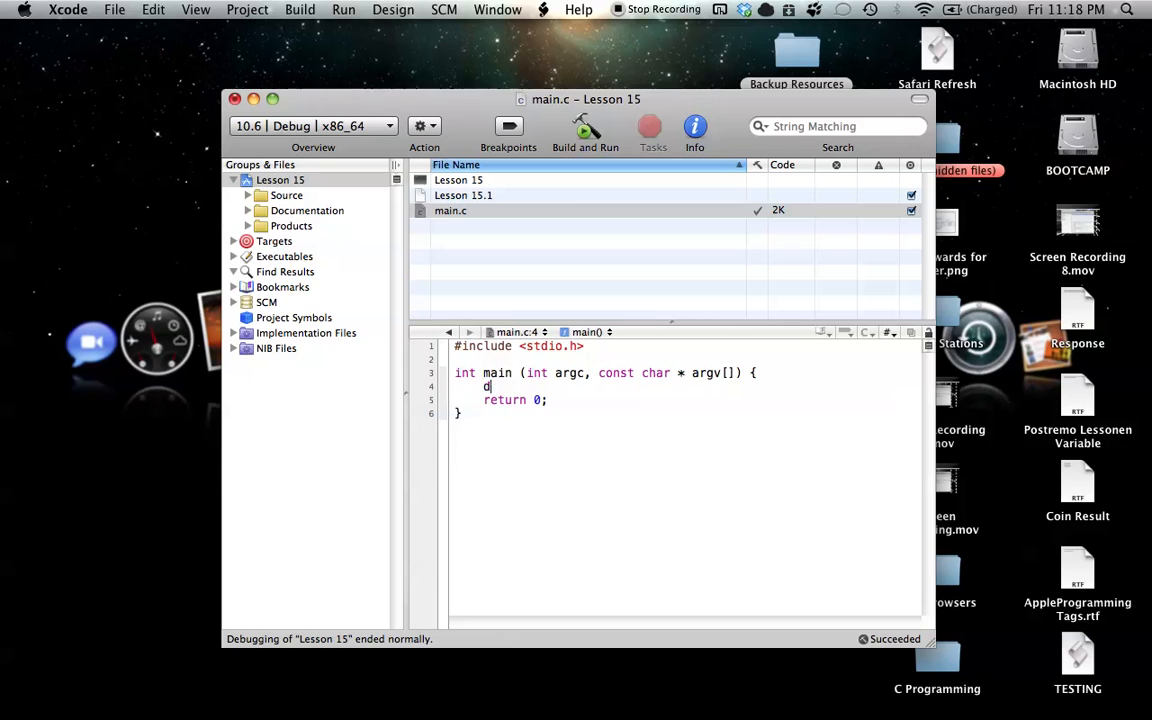
pyautogui.write('ouble')
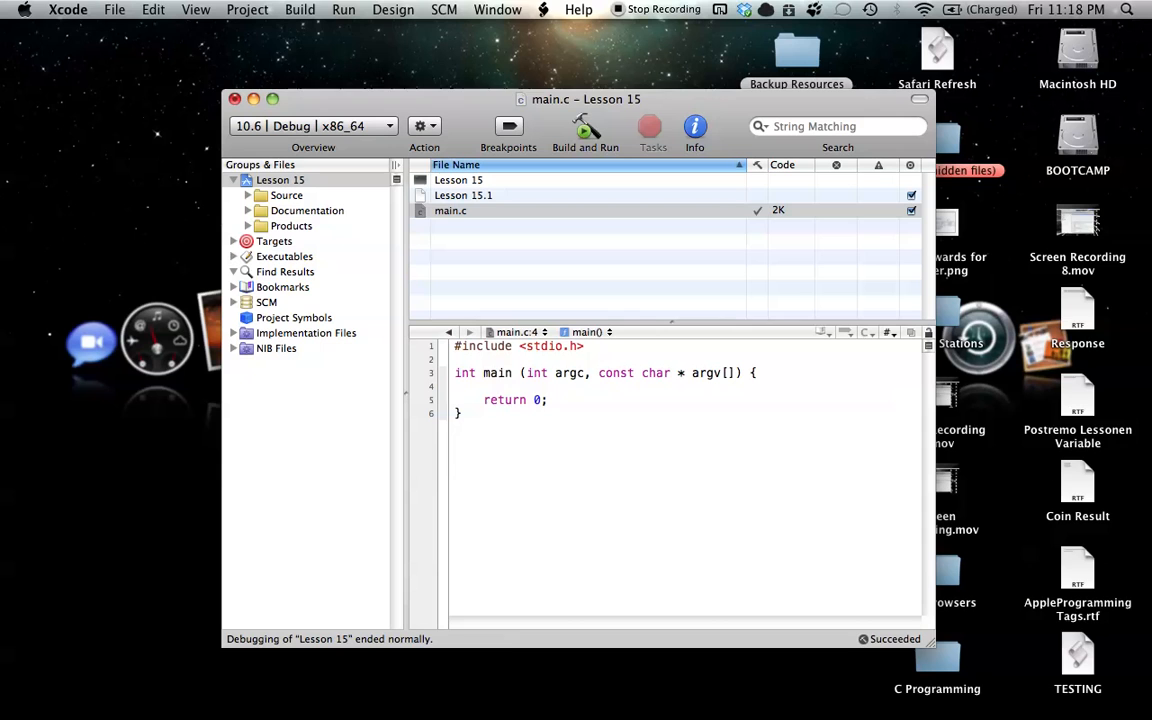
pyautogui.write('char')
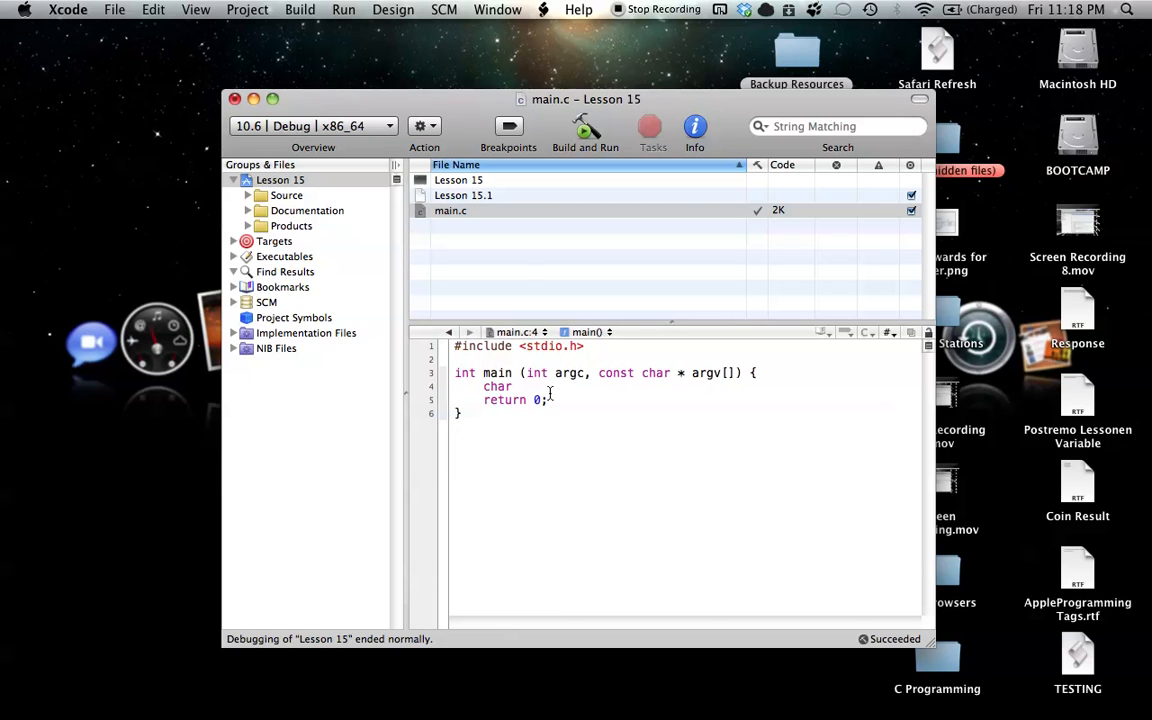
# Declare char c and assign it the character literal 'j'.
pyautogui.write('c;')
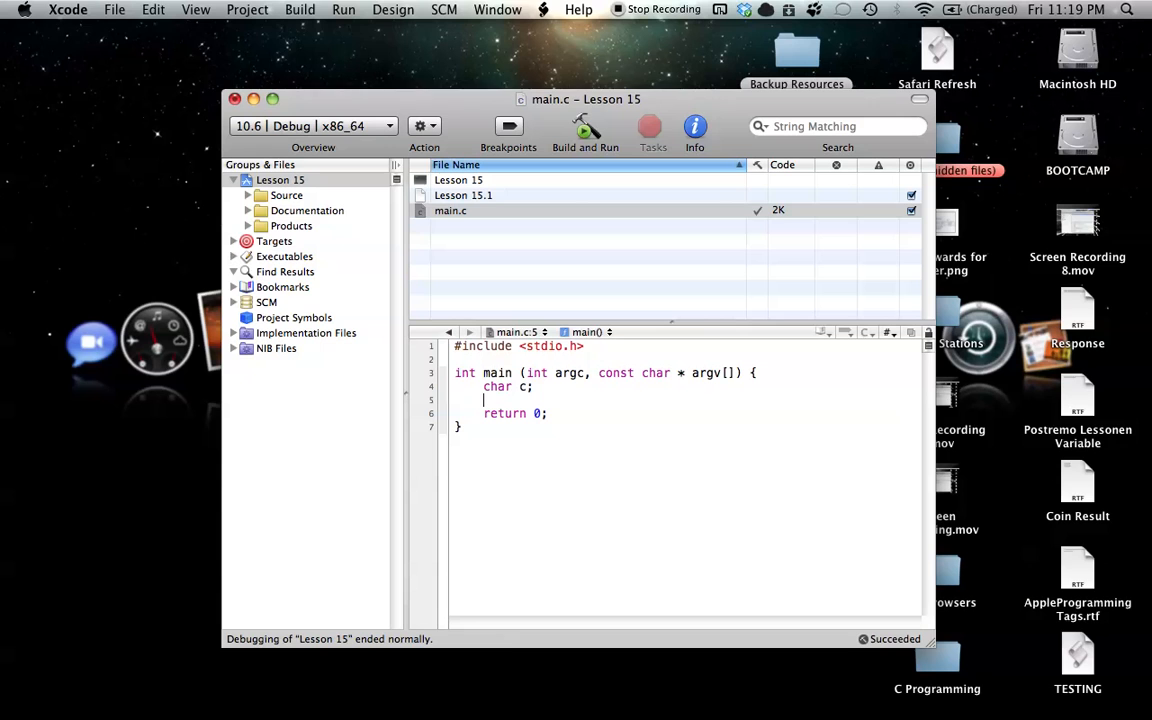
pyautogui.write('c')
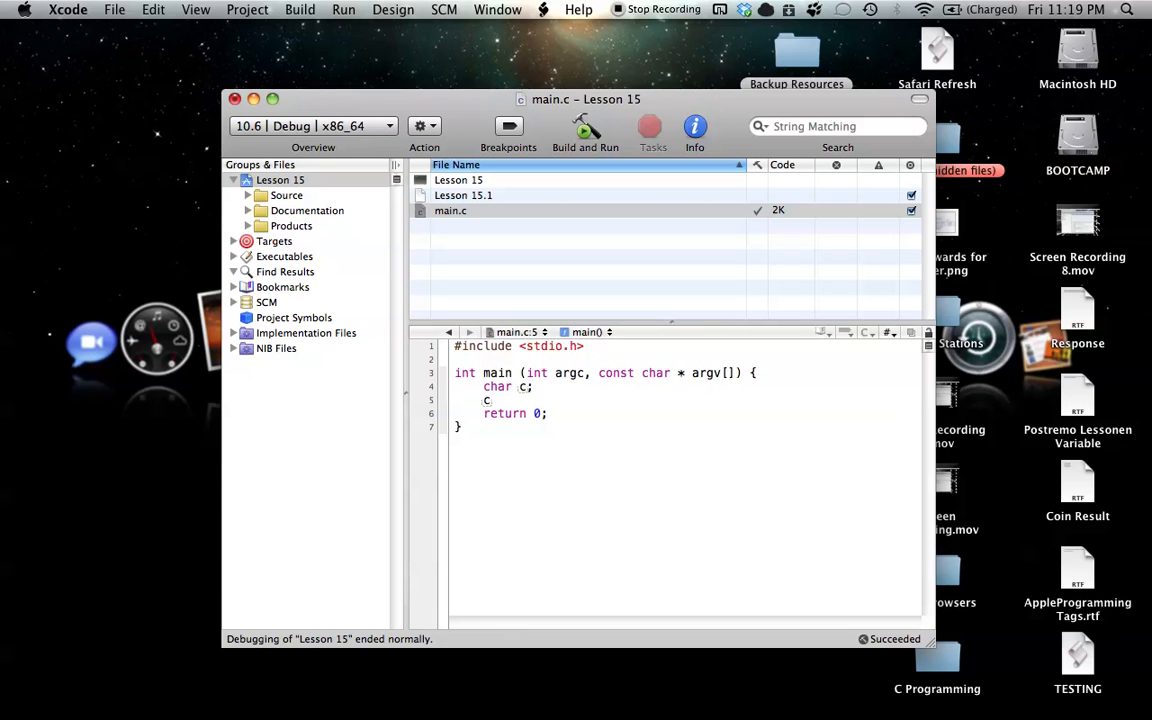
pyautogui.press('Backspace')
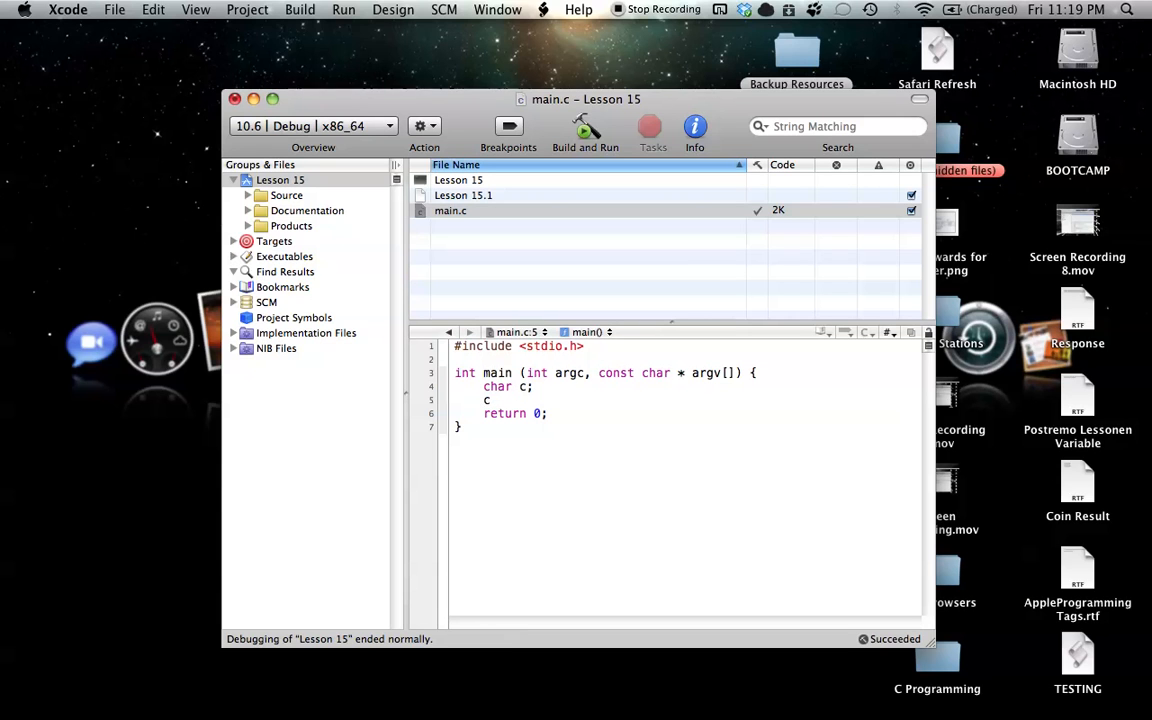
pyautogui.write('=')
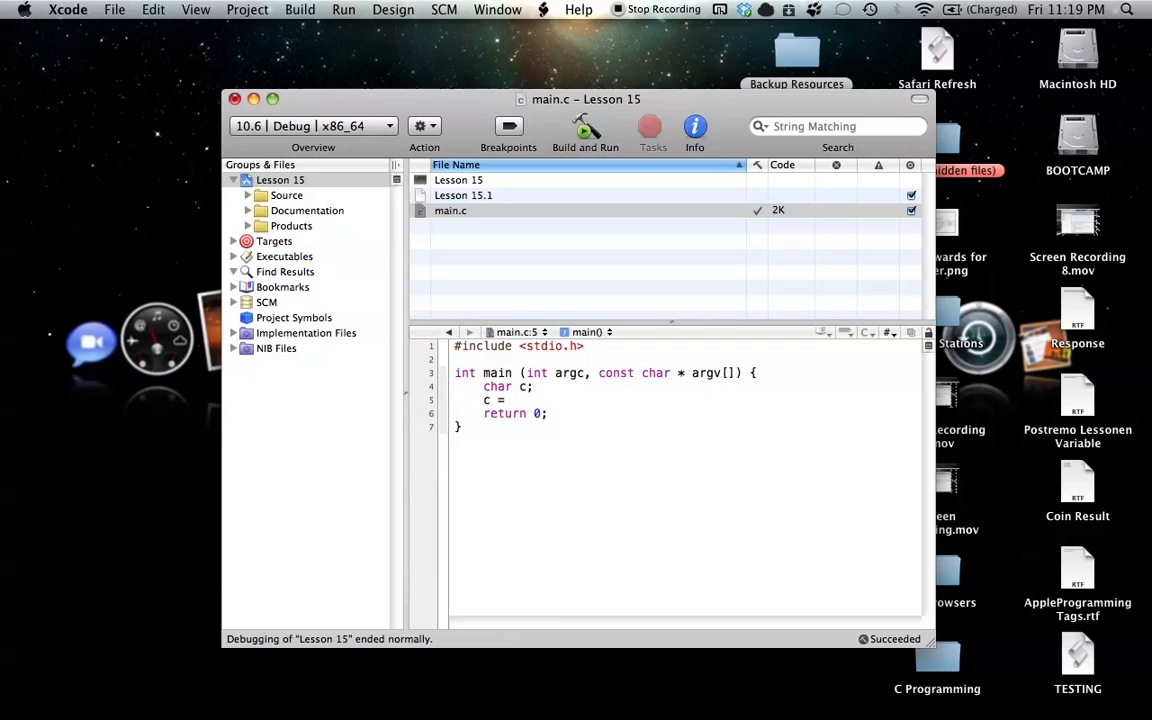
pyautogui.write("'j")
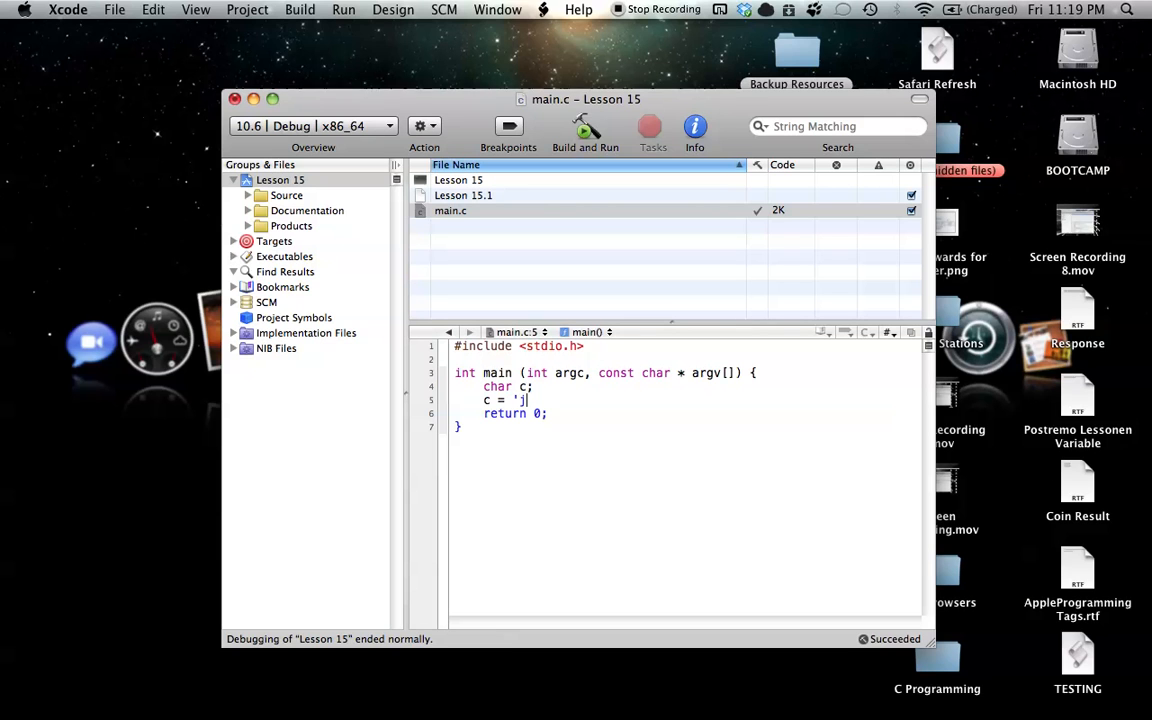
pyautogui.write("';")
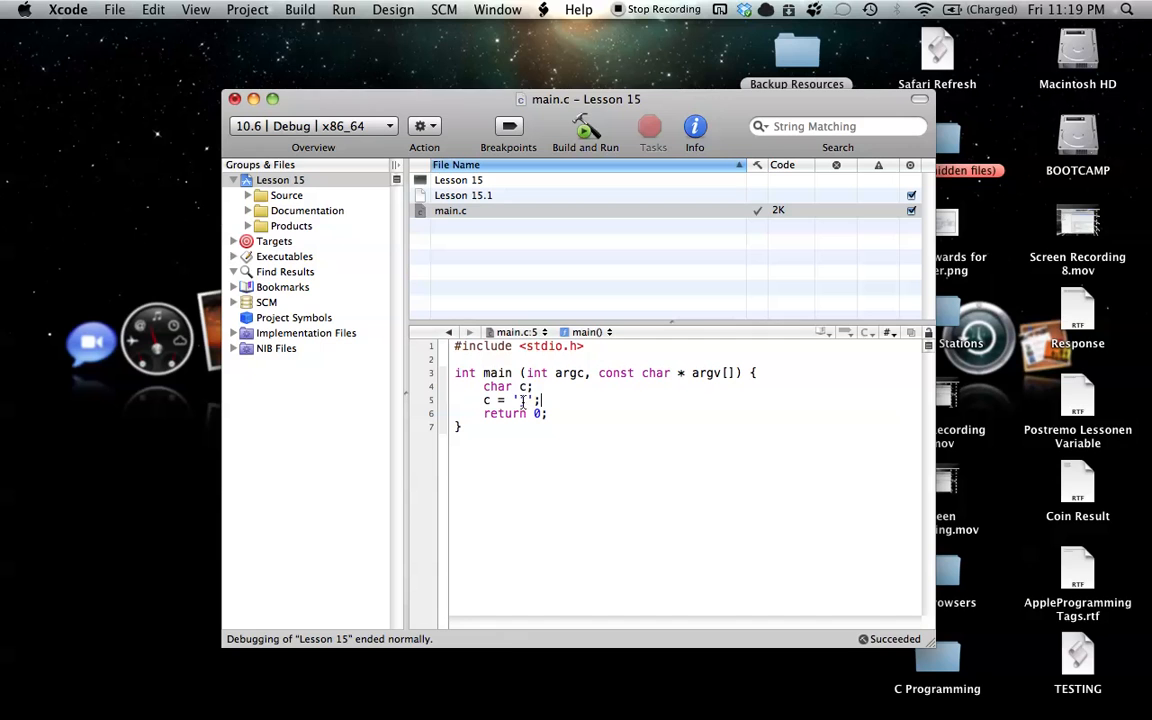
pyautogui.write('j')
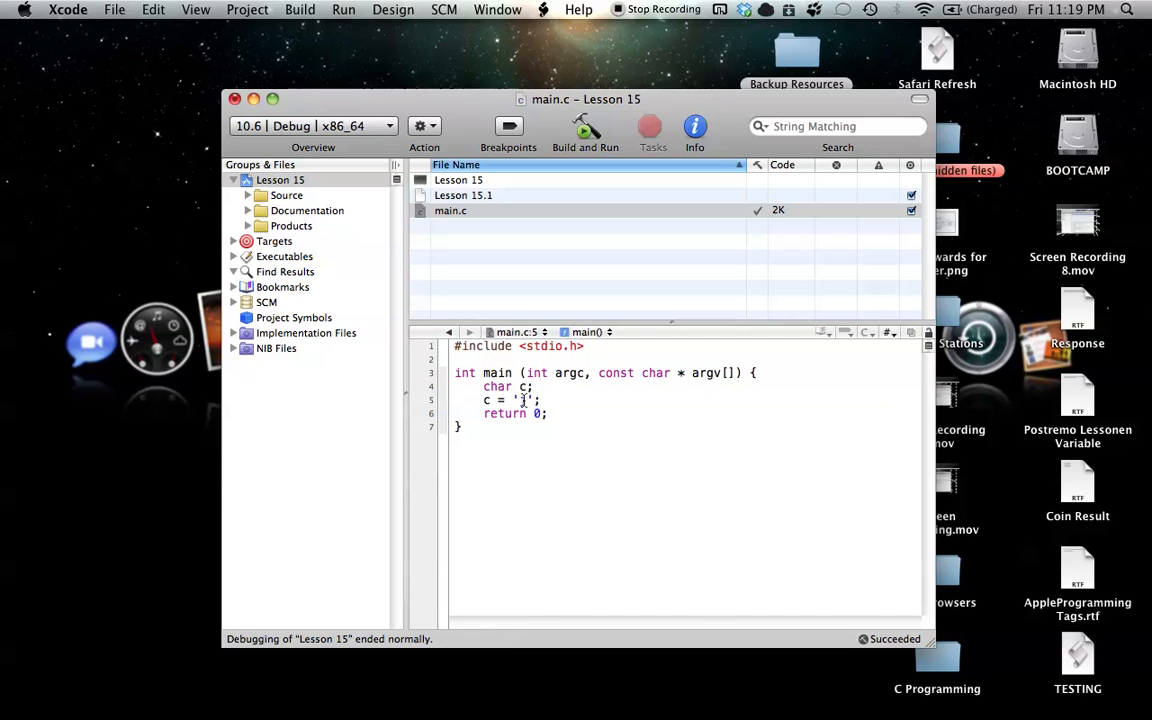
pyautogui.write('j')
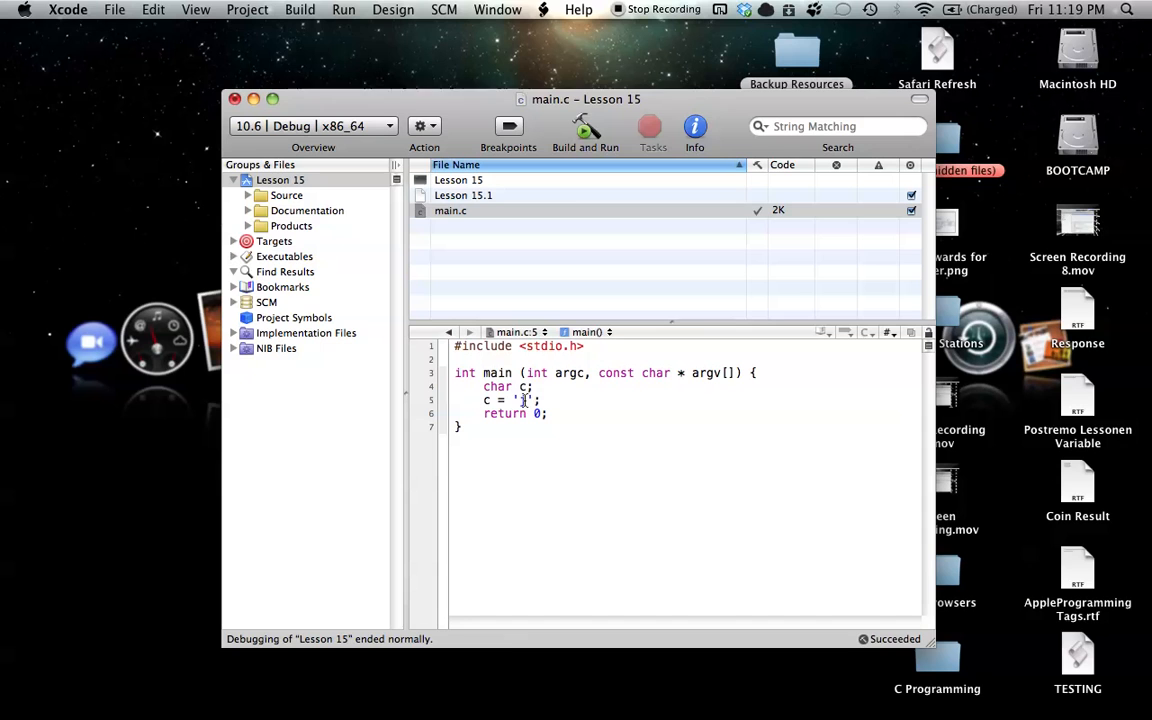
pyautogui.write('j')
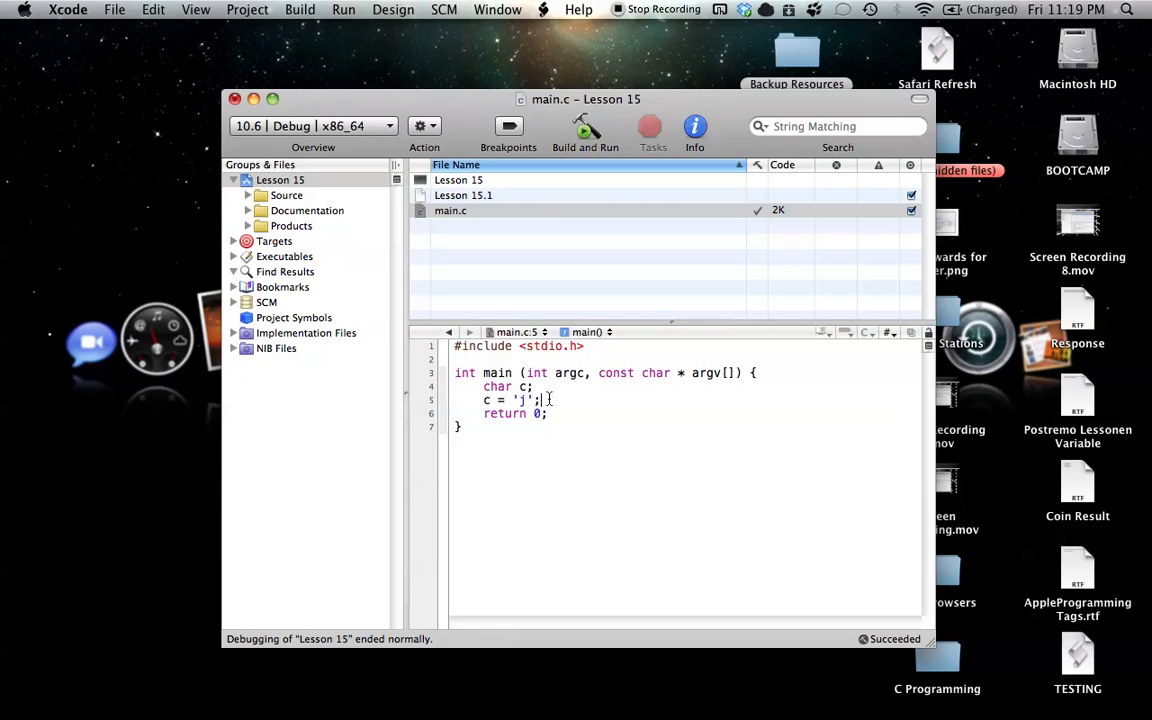
# Add a printf("message"); call with placeholder text.
pyautogui.write('printf("message");')
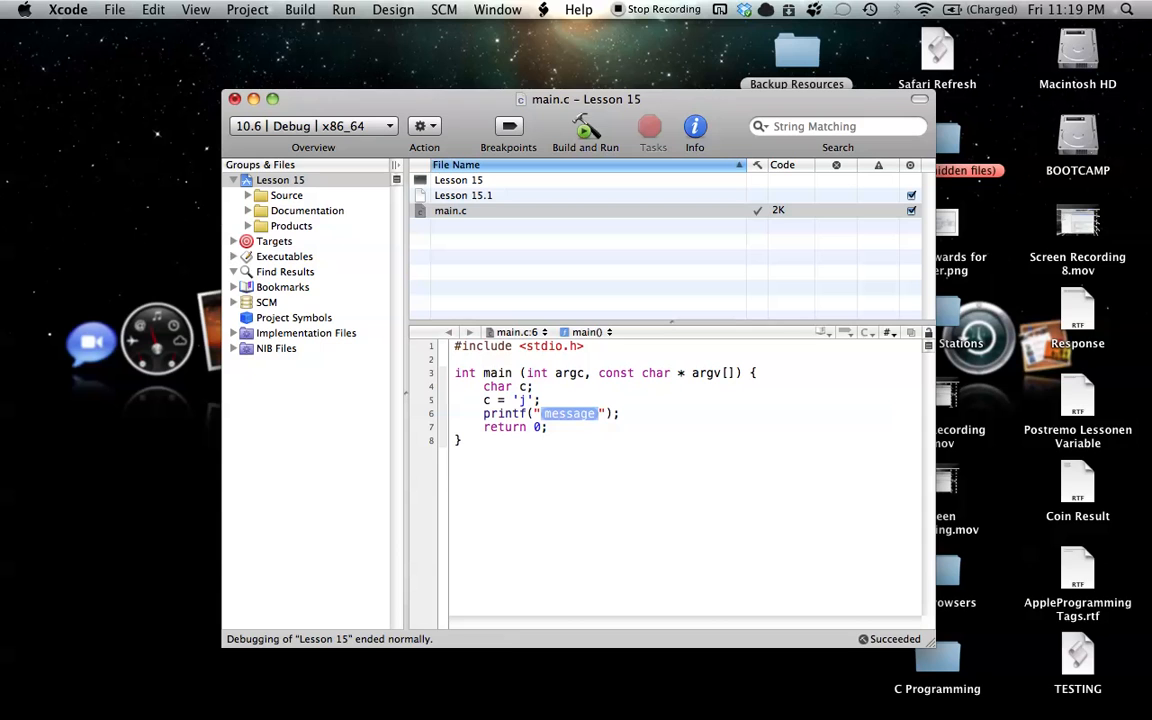
# Change the printf to use a "%c" format string with c as its argument.
pyautogui.write('%')
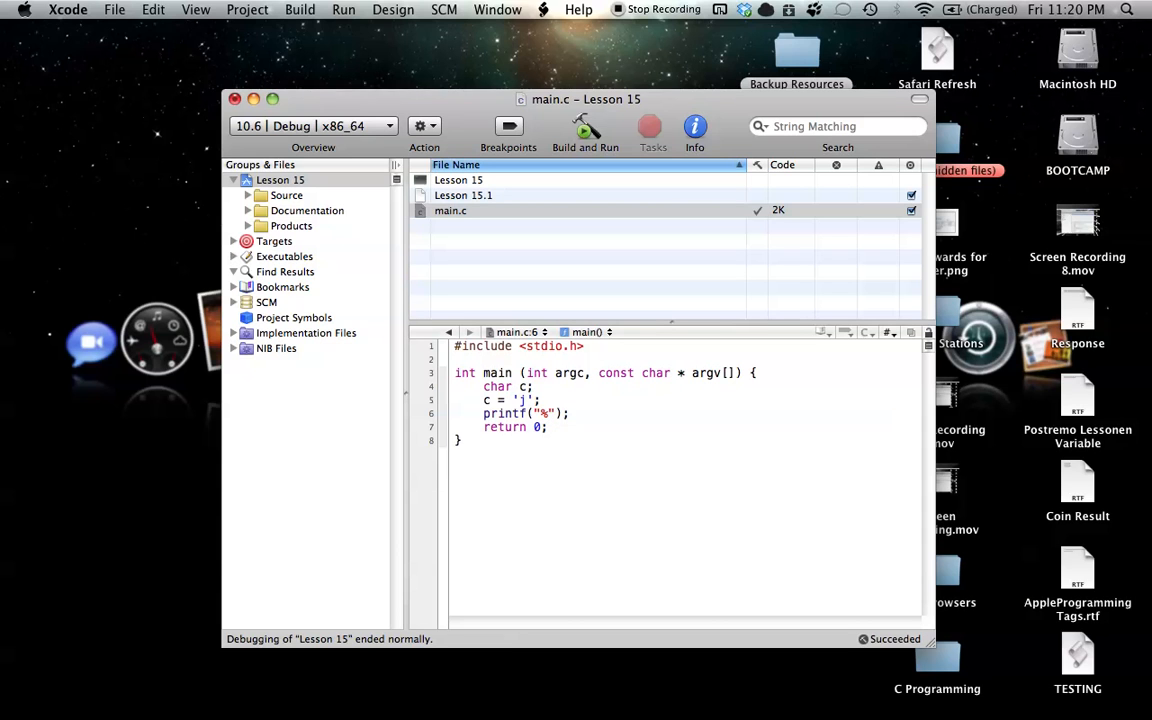
pyautogui.write('c')
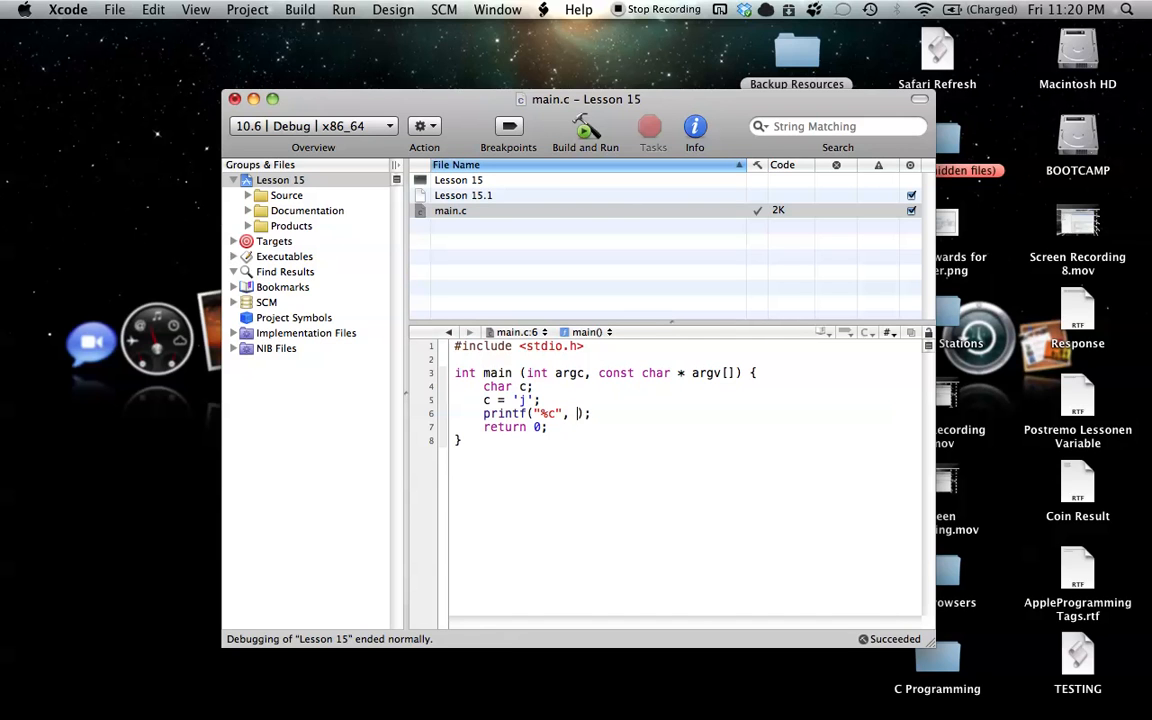
pyautogui.write('c')
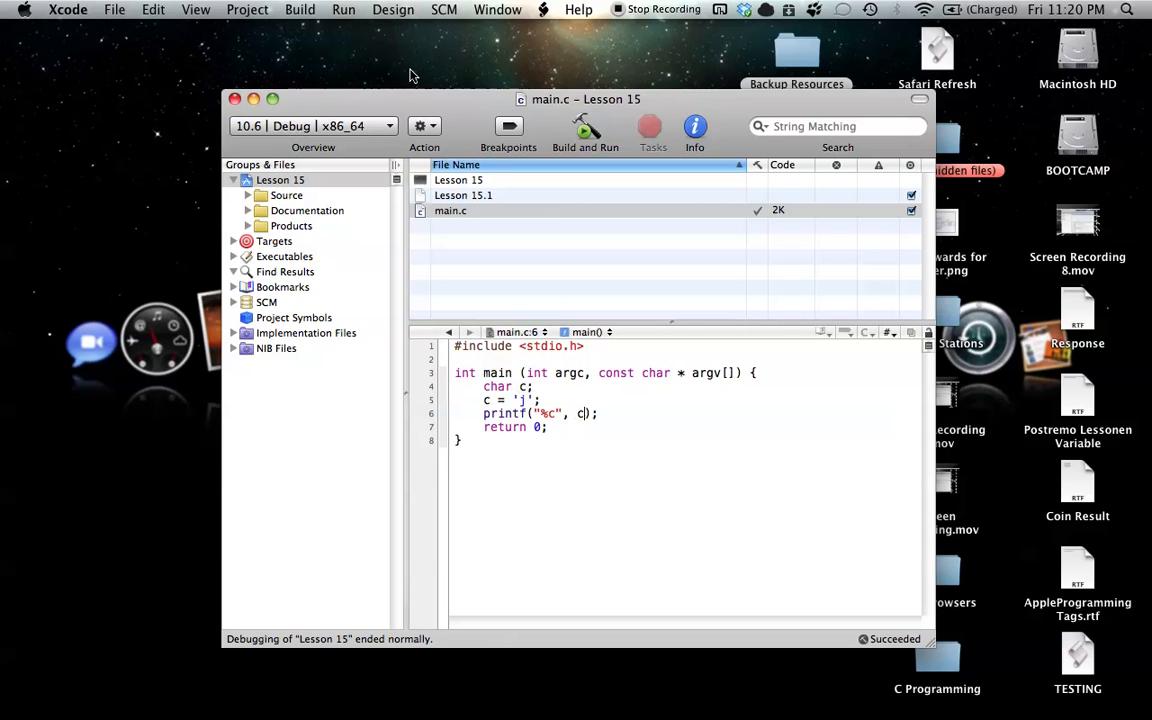
# Show the Debugger Console from the Run menu and build and run the program.
pyautogui.click(343, 9)
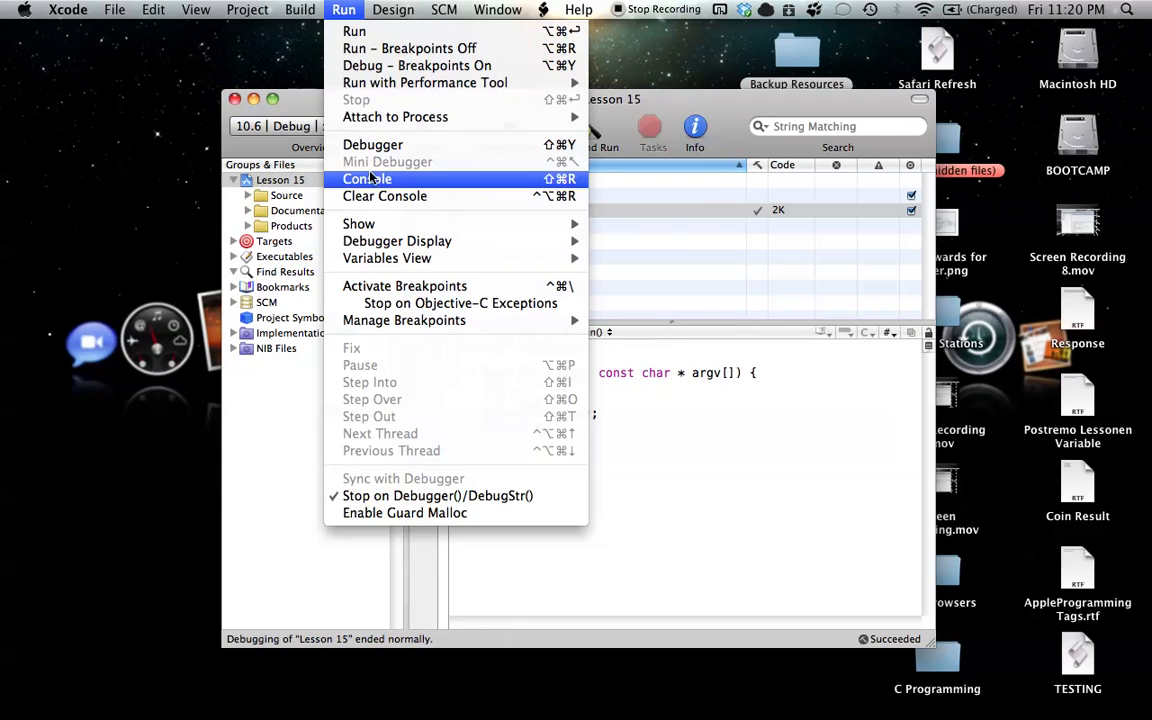
pyautogui.click(367, 178)
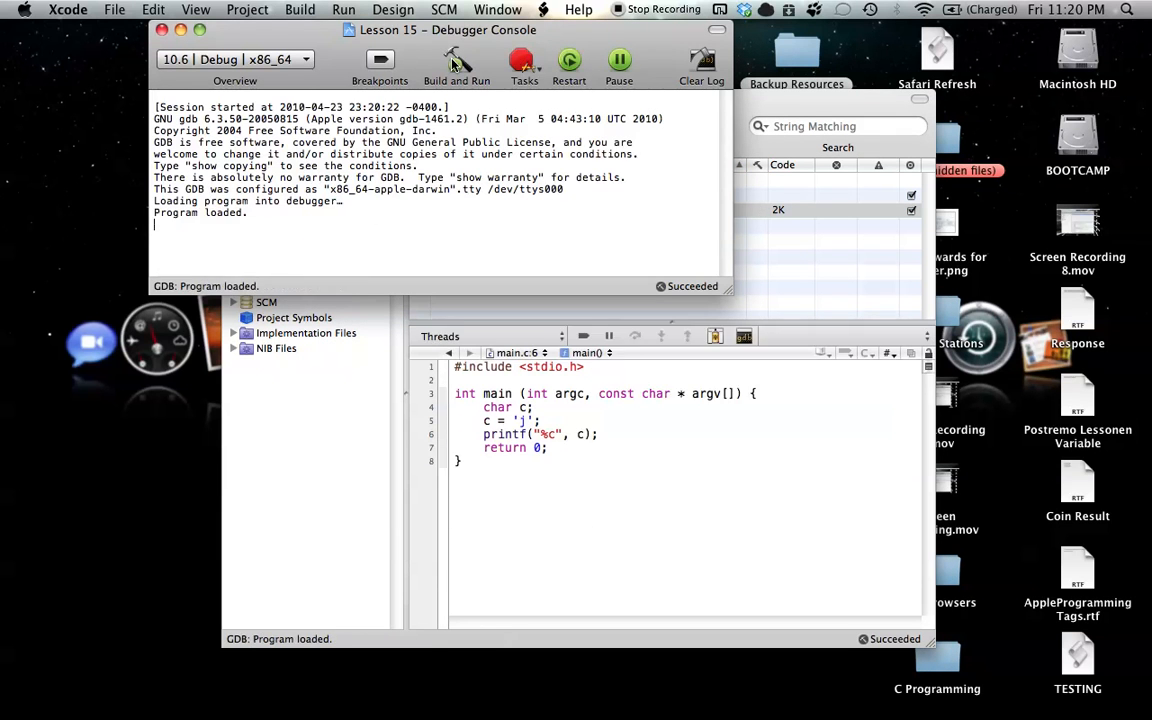
pyautogui.click(457, 60)
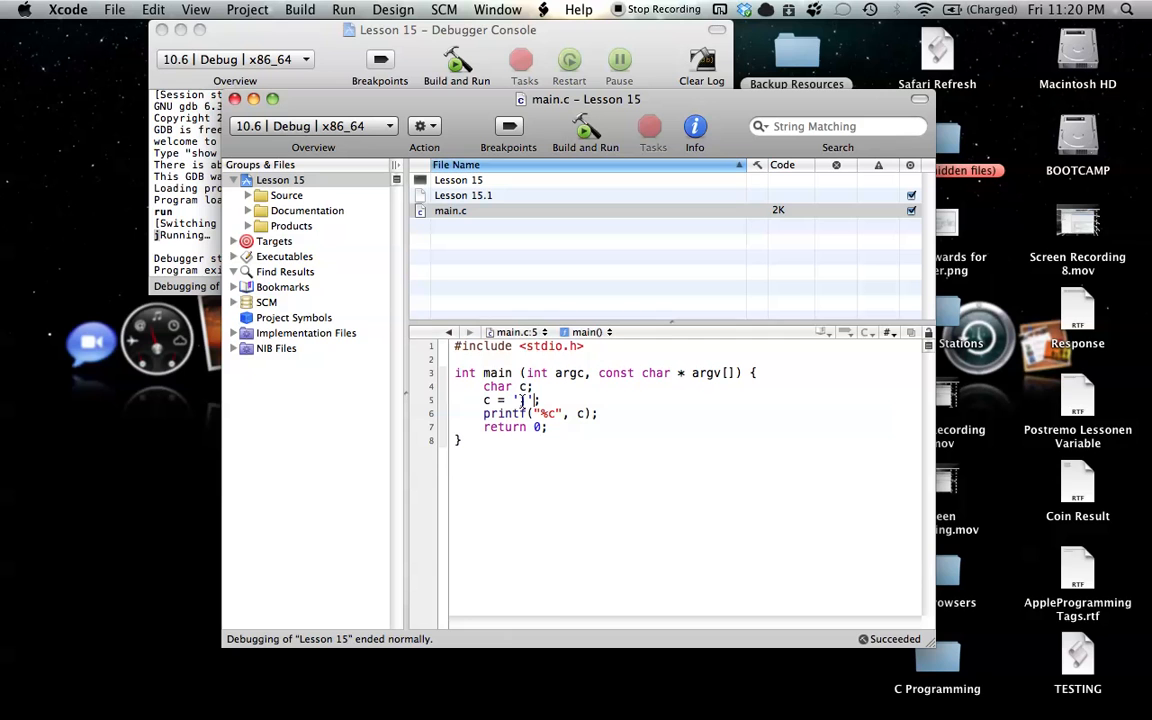
pyautogui.write('j')
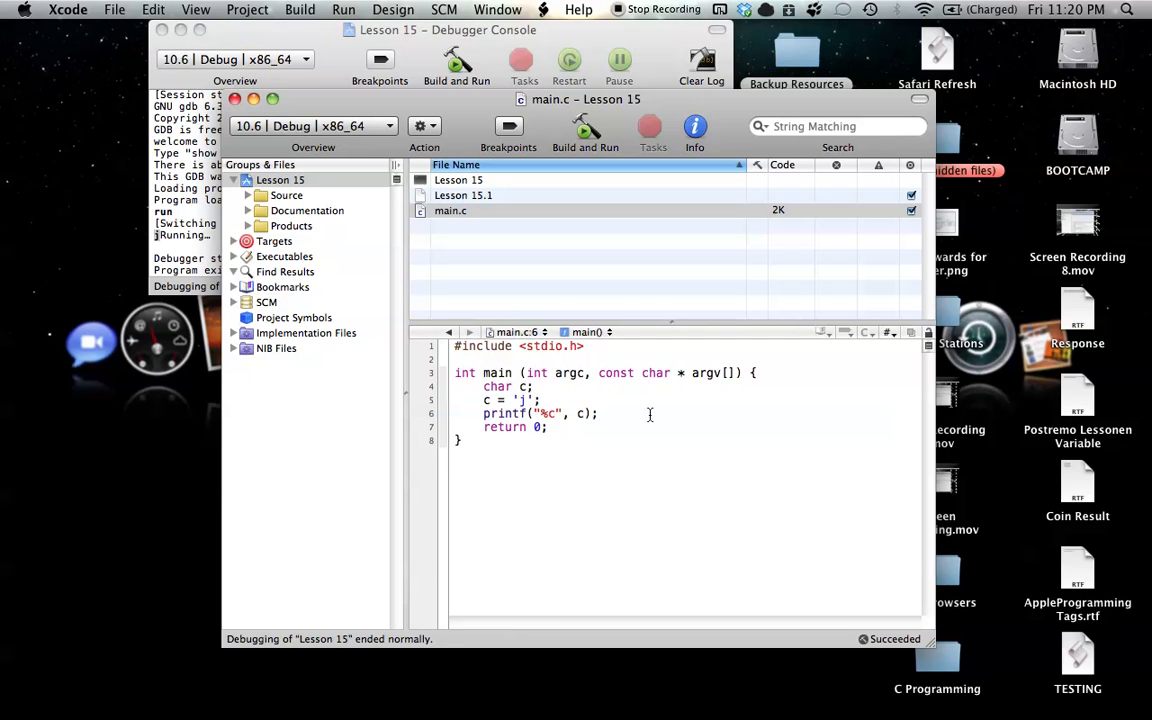
pyautogui.moveTo(622, 560)
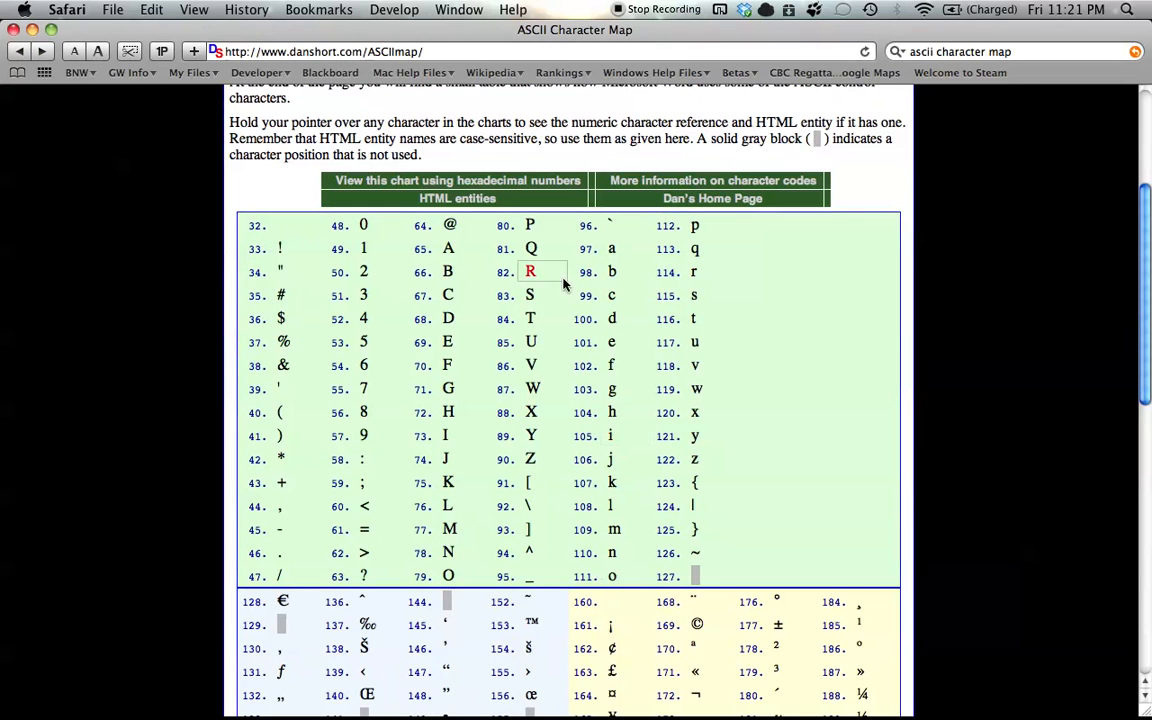
pyautogui.moveTo(665, 308)
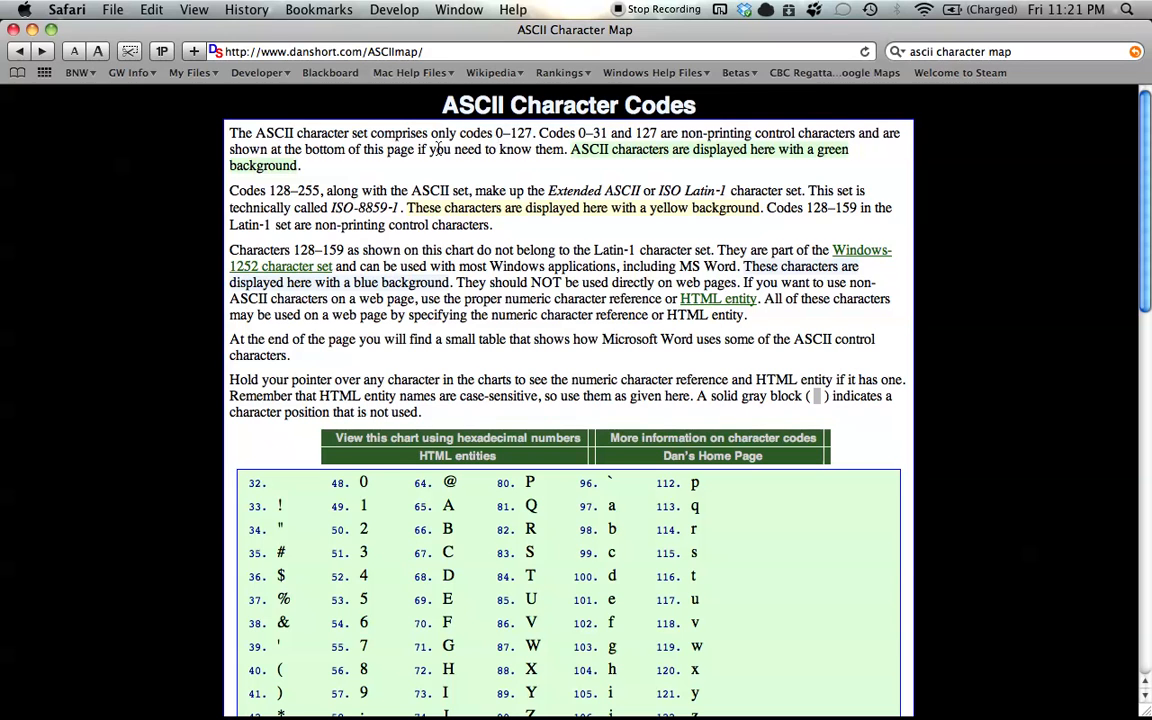
pyautogui.moveTo(118, 278)
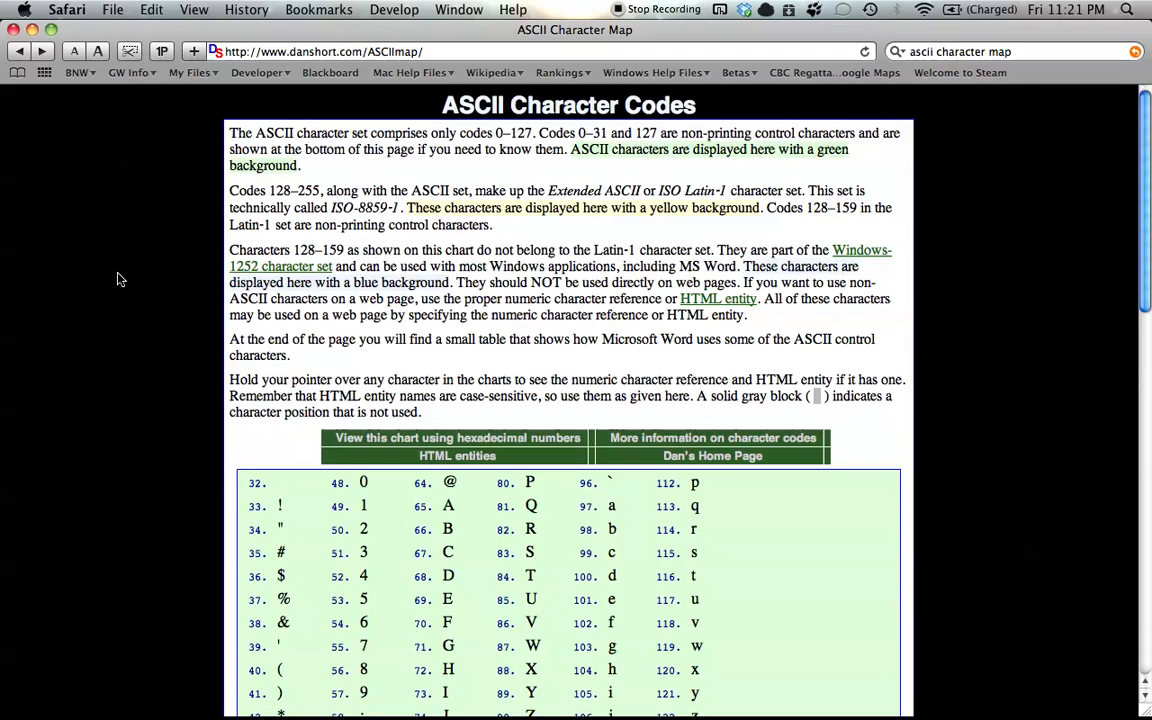
# Scroll the danshort.com ASCII chart down to find capital A's decimal code, 65.
pyautogui.scroll(-3)
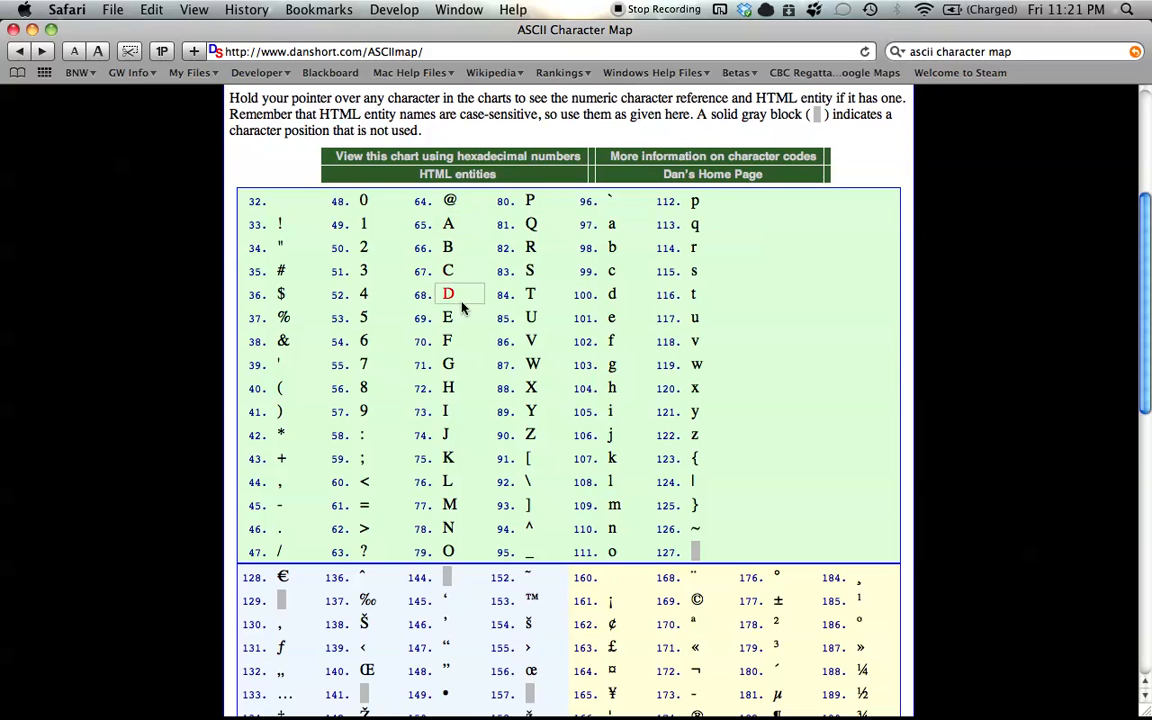
pyautogui.moveTo(461, 271)
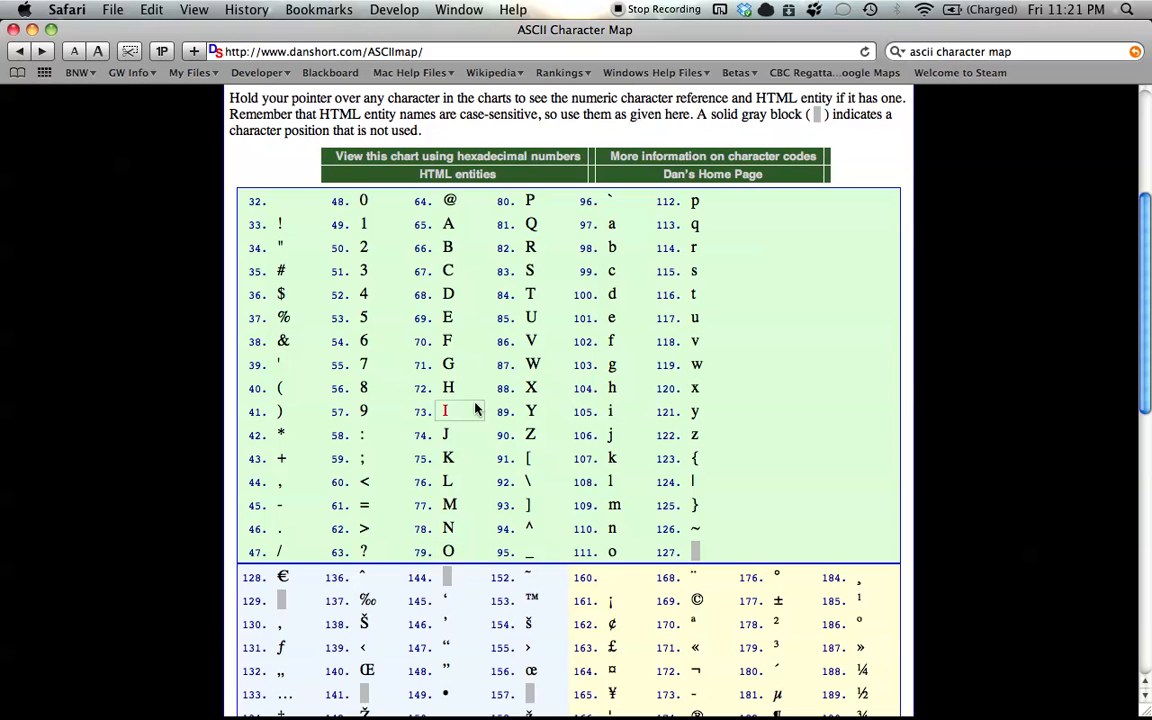
pyautogui.moveTo(448, 224)
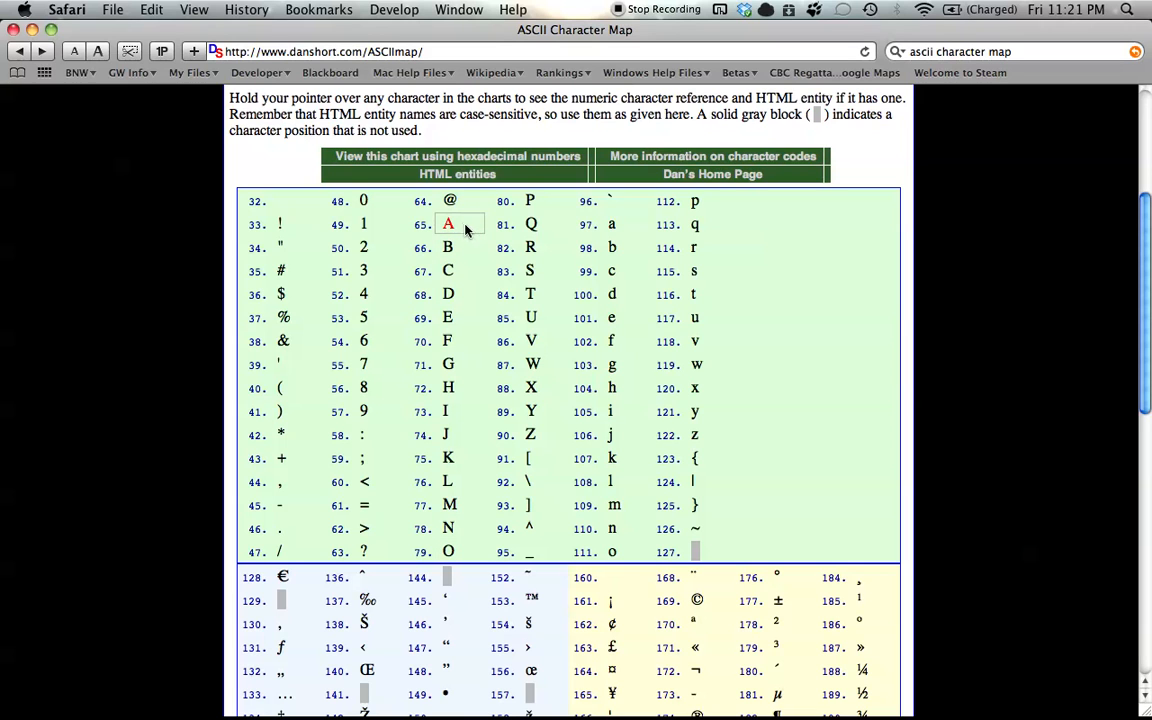
pyautogui.moveTo(420, 228)
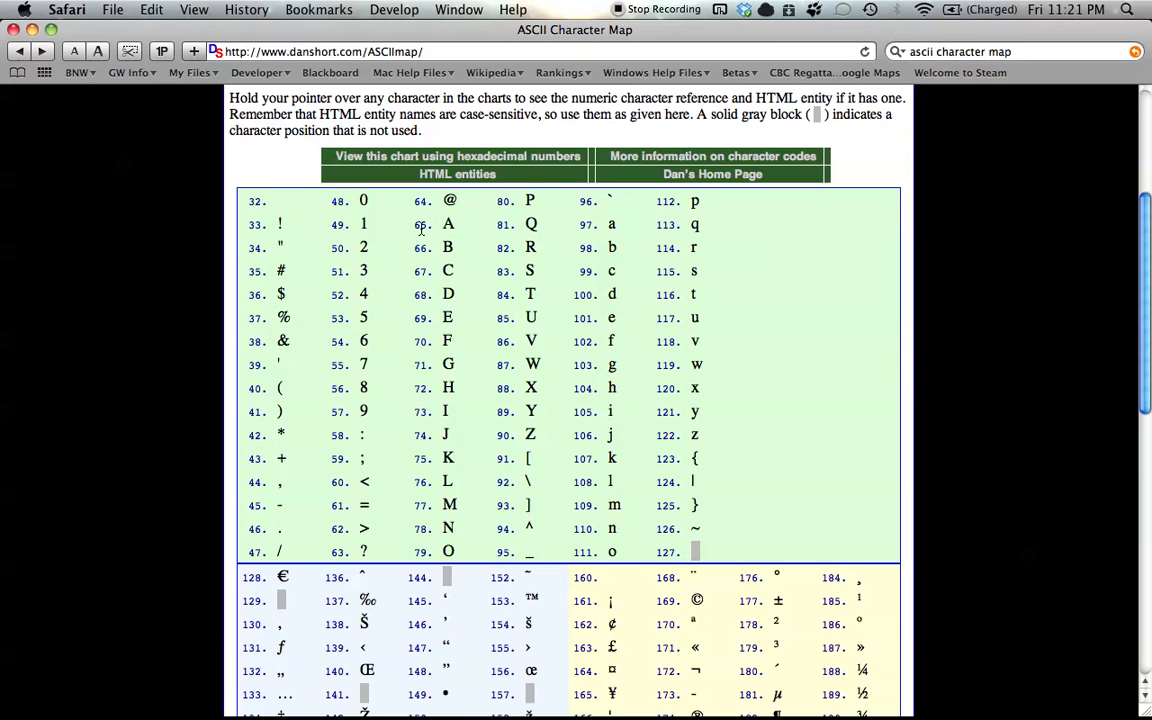
pyautogui.moveTo(448, 224)
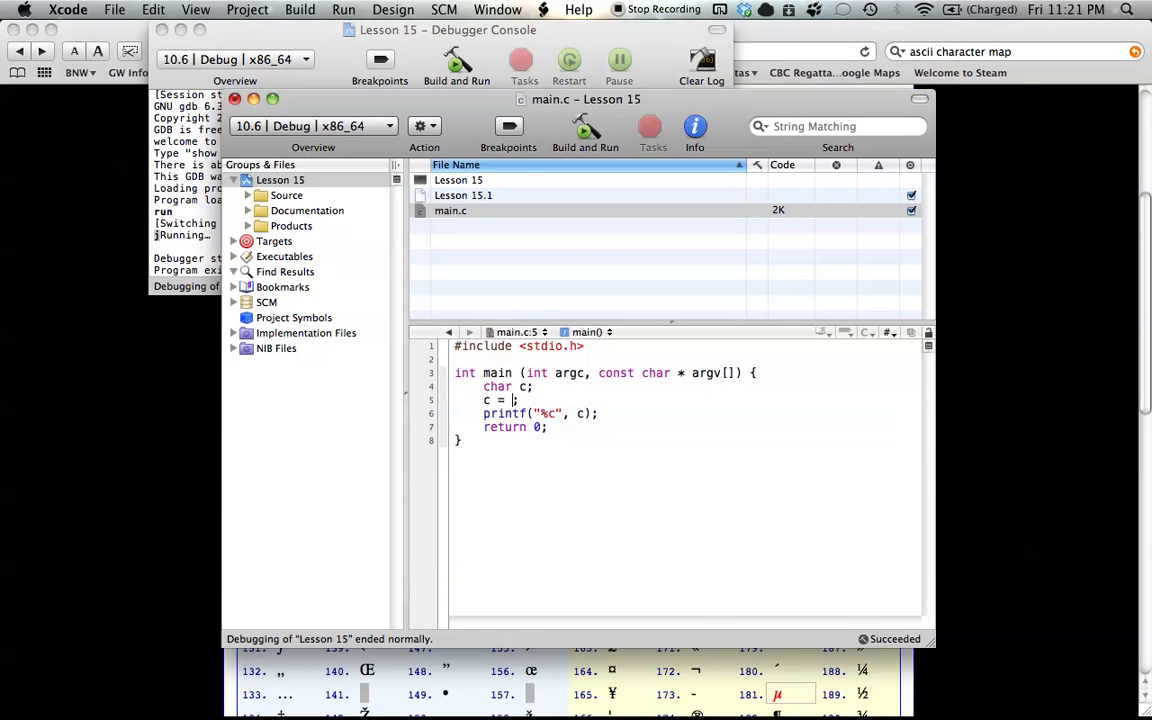
# Assign the numeric code 65 to c in main.c.
pyautogui.write('65')
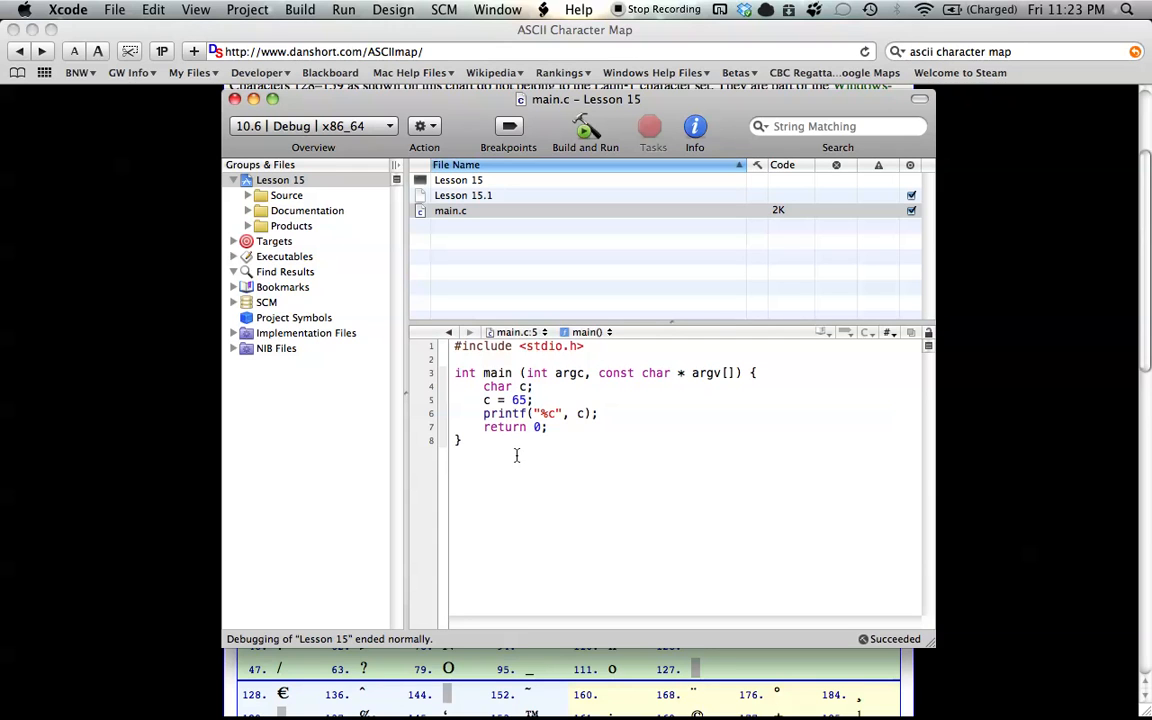
# Replace 65 with the quoted lowercase literal 'j' in the assignment.
pyautogui.write("''")
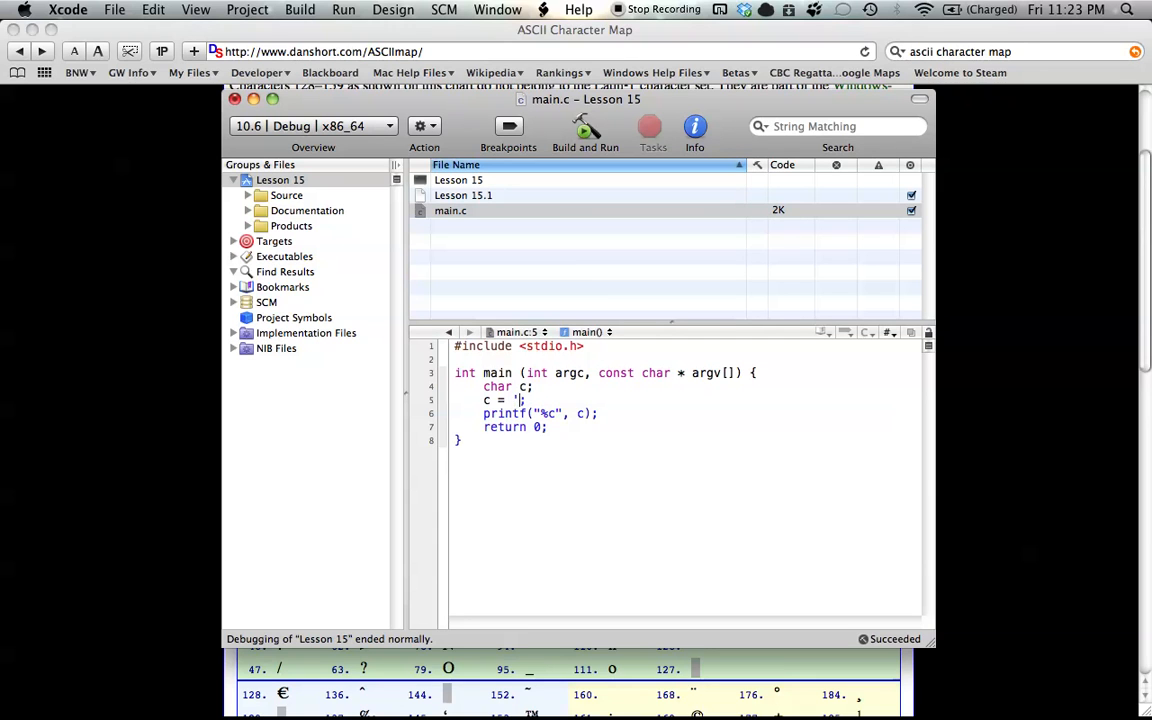
pyautogui.write('j')
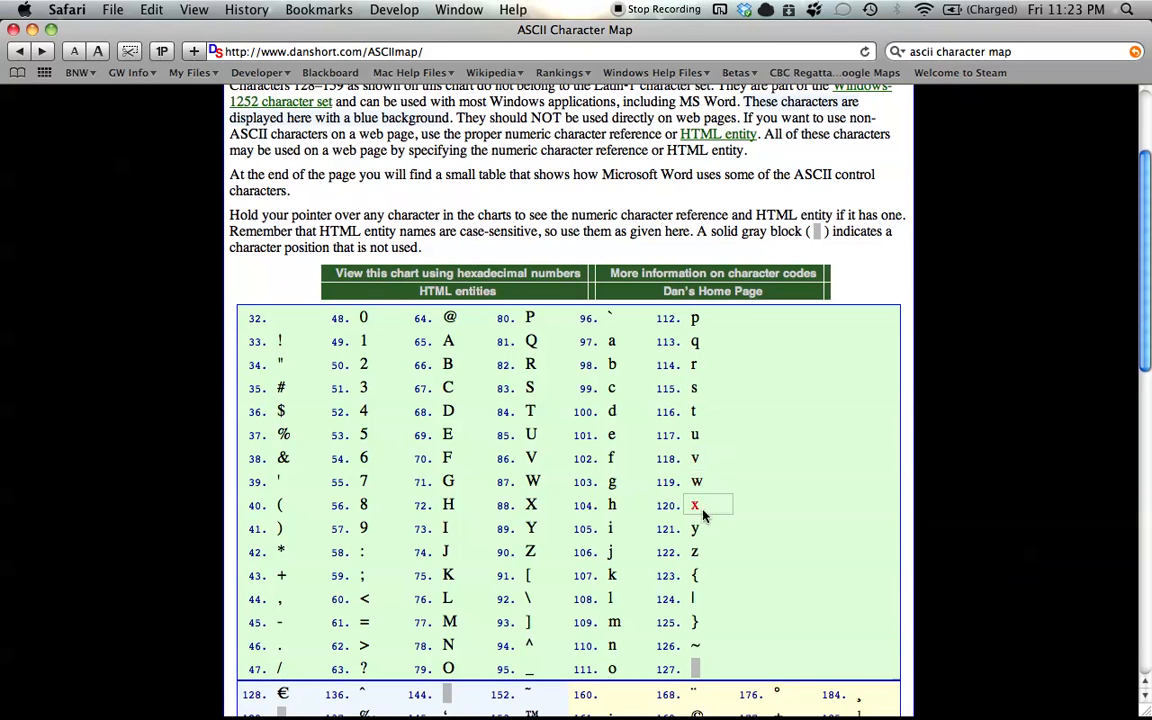
pyautogui.moveTo(611, 552)
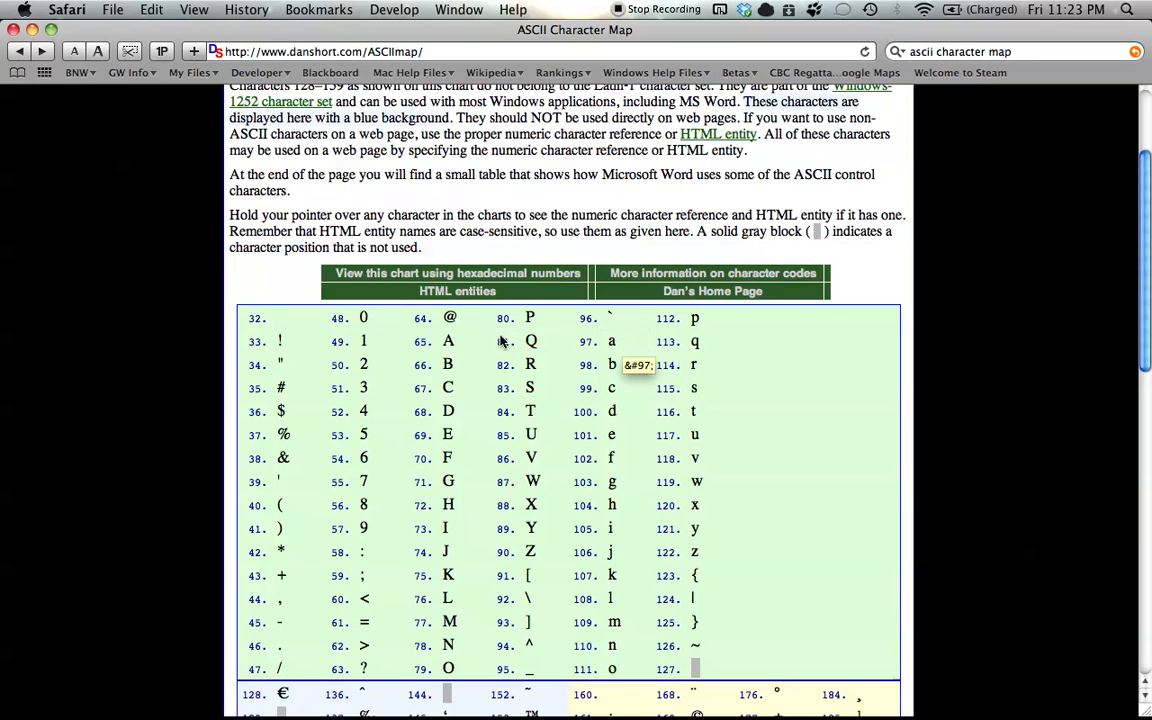
pyautogui.moveTo(448, 341)
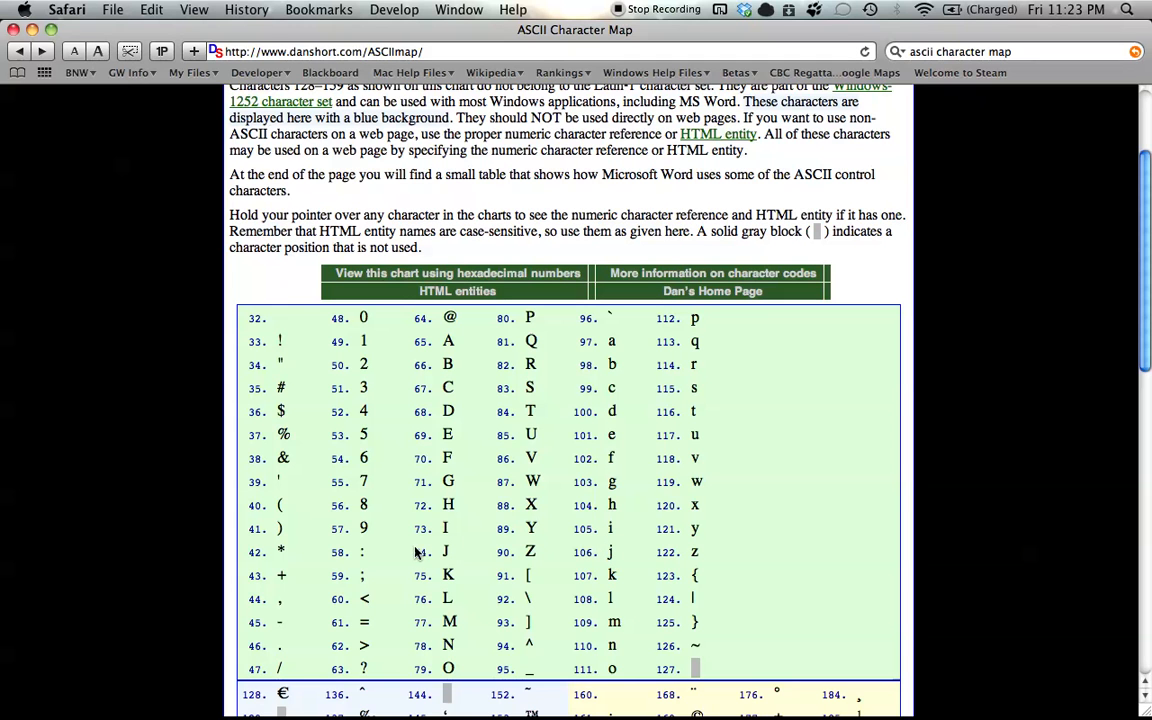
pyautogui.moveTo(445, 552)
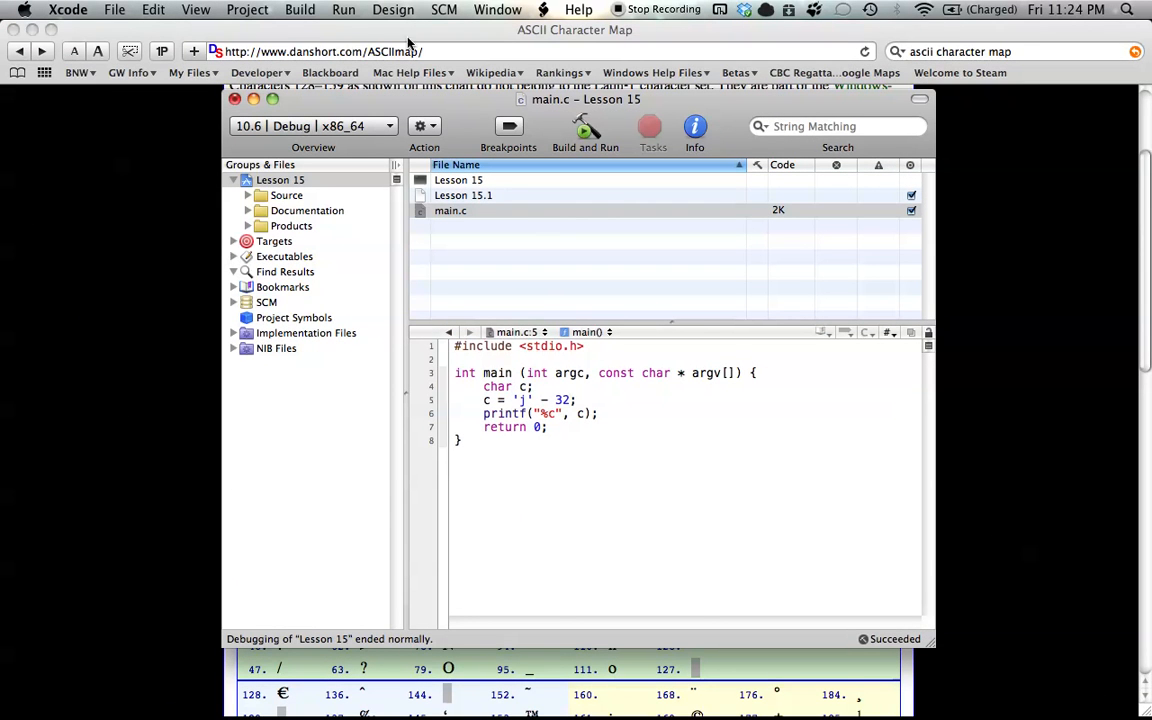
# Build and run the 'j' - 32 program to see the capital J in the console.
pyautogui.click(343, 9)
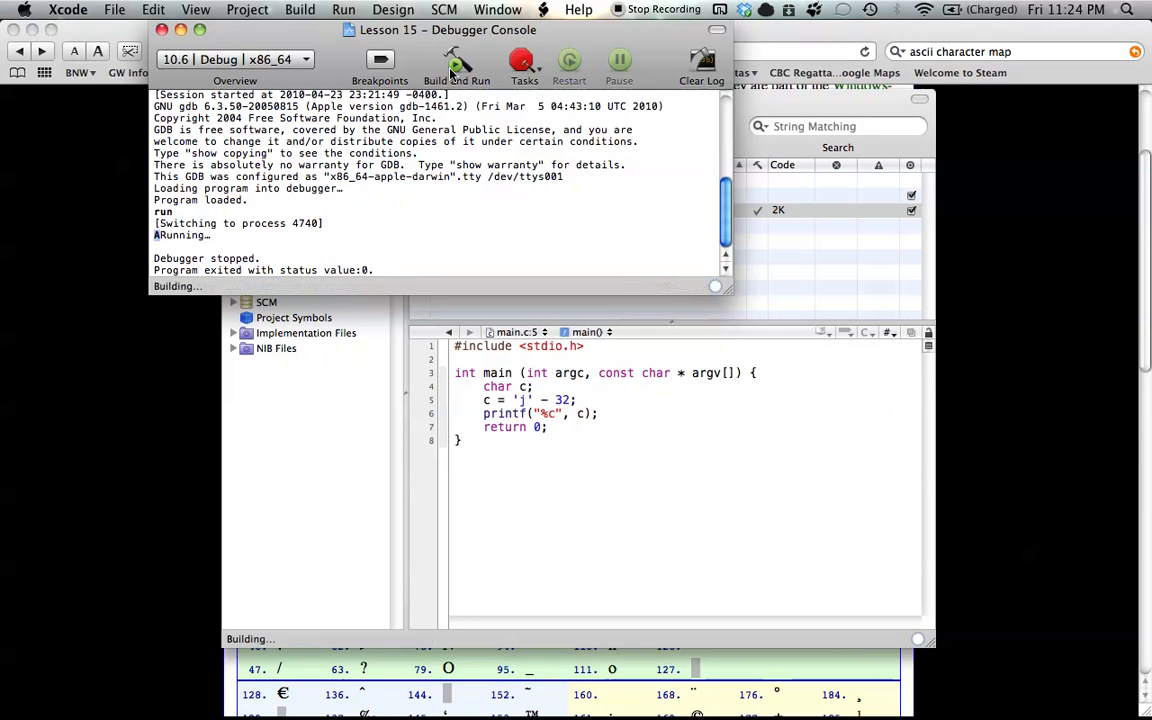
pyautogui.click(457, 62)
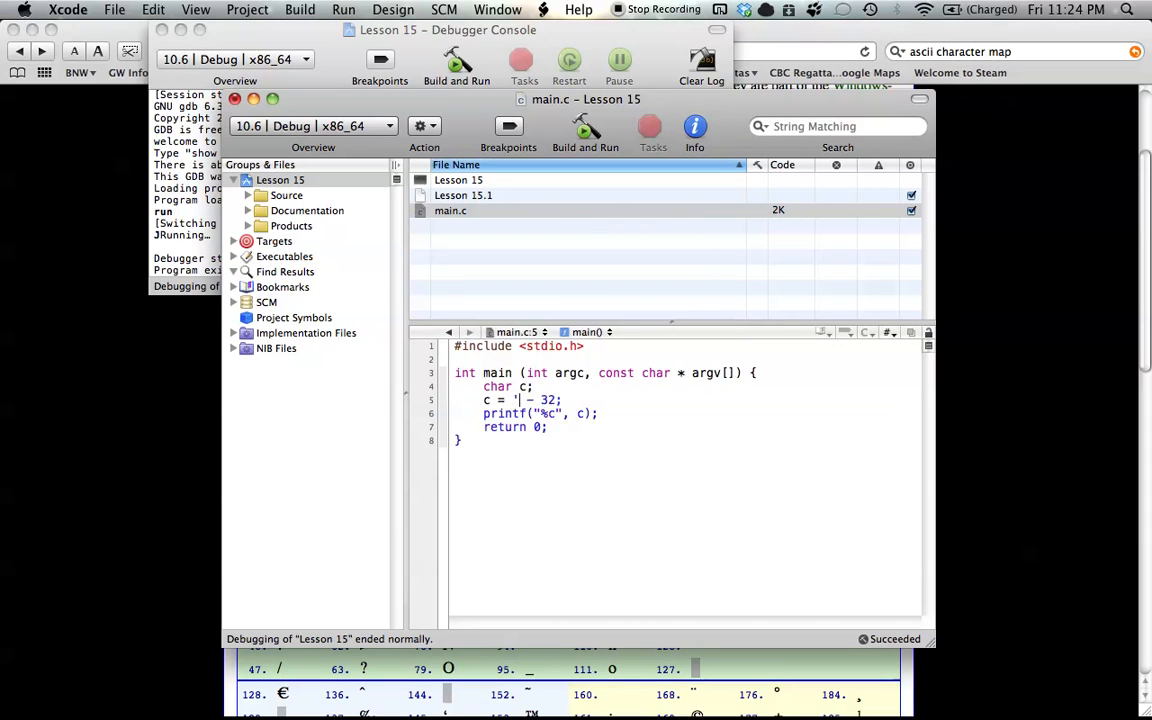
pyautogui.write('j')
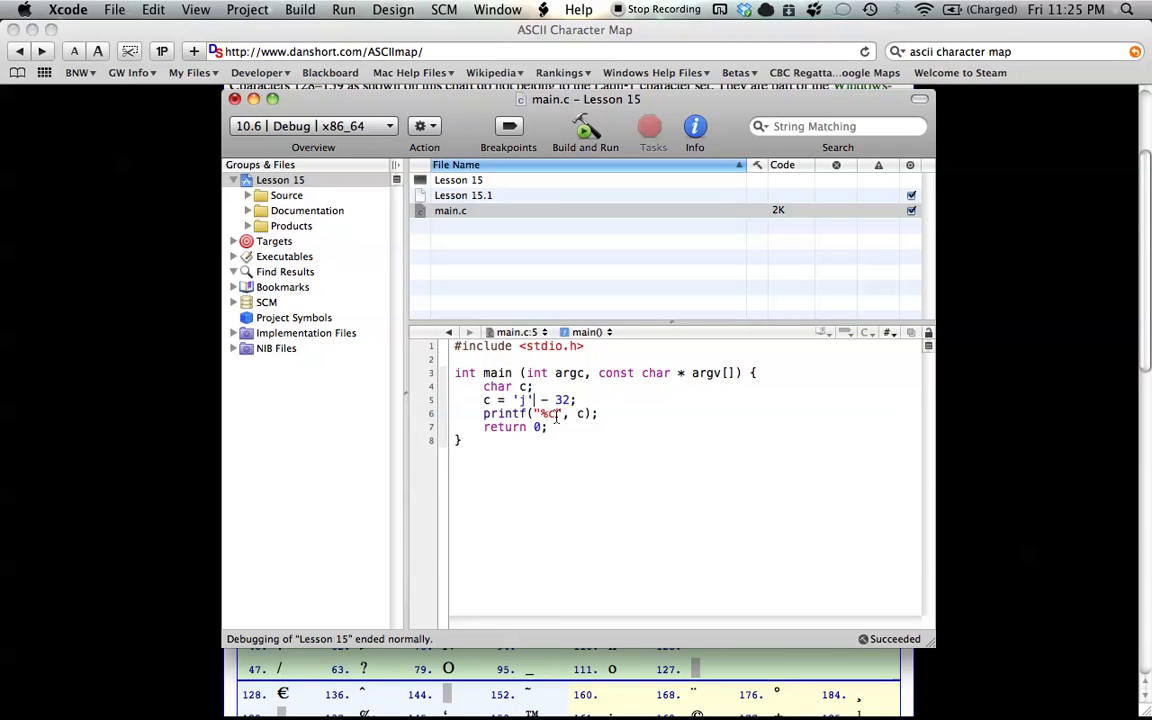
pyautogui.moveTo(617, 423)
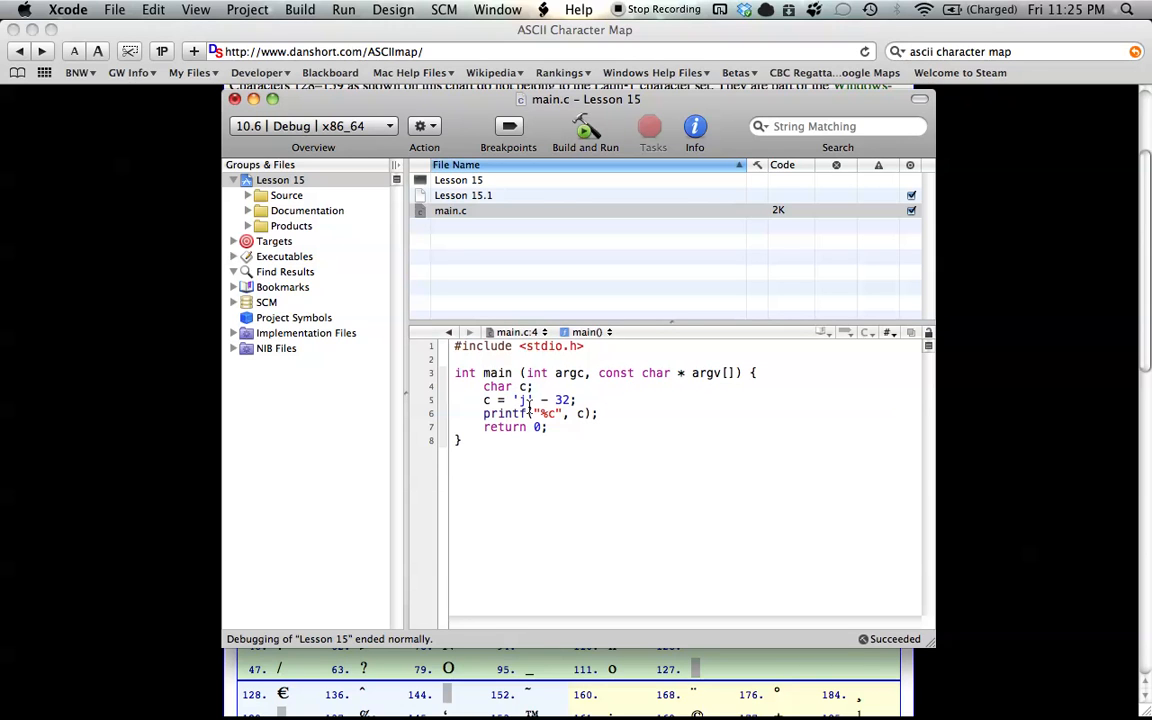
pyautogui.click(534, 387)
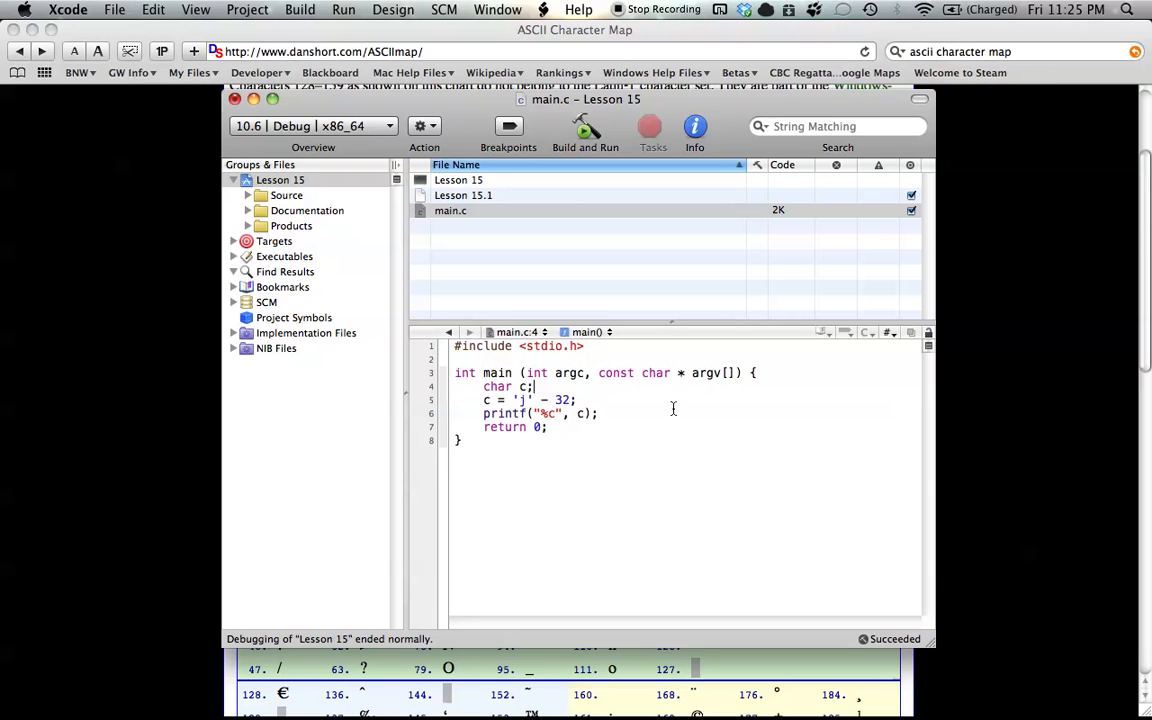
pyautogui.moveTo(666, 405)
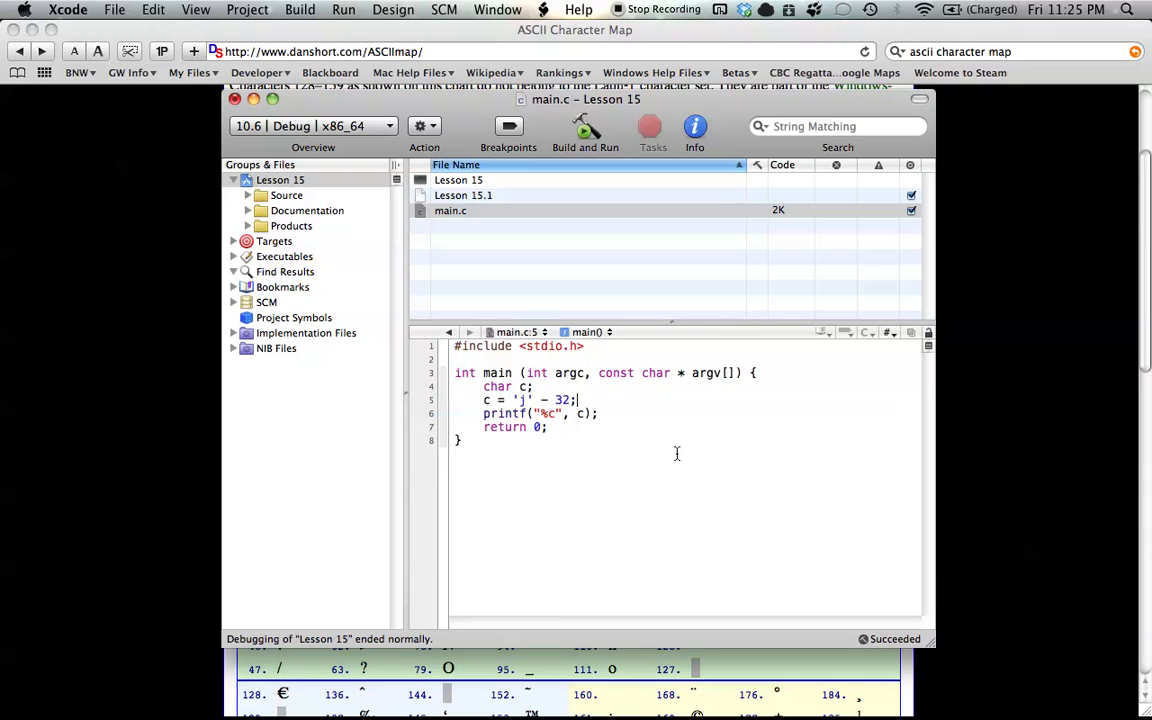
pyautogui.moveTo(628, 440)
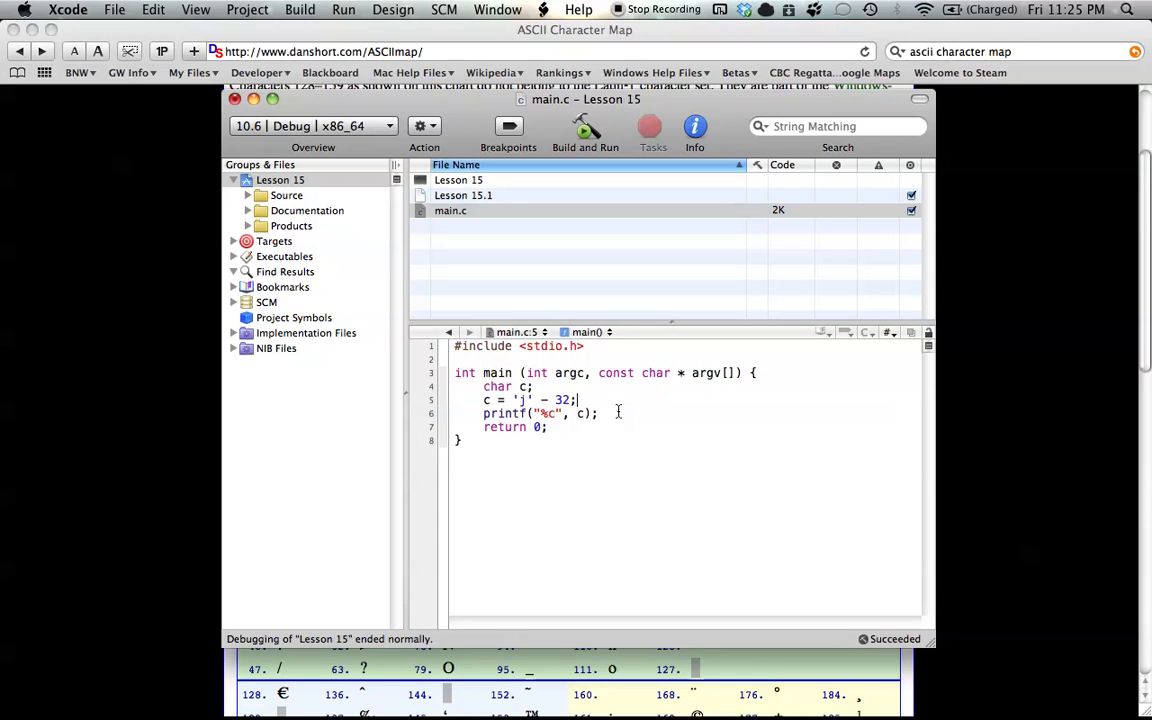
pyautogui.moveTo(645, 406)
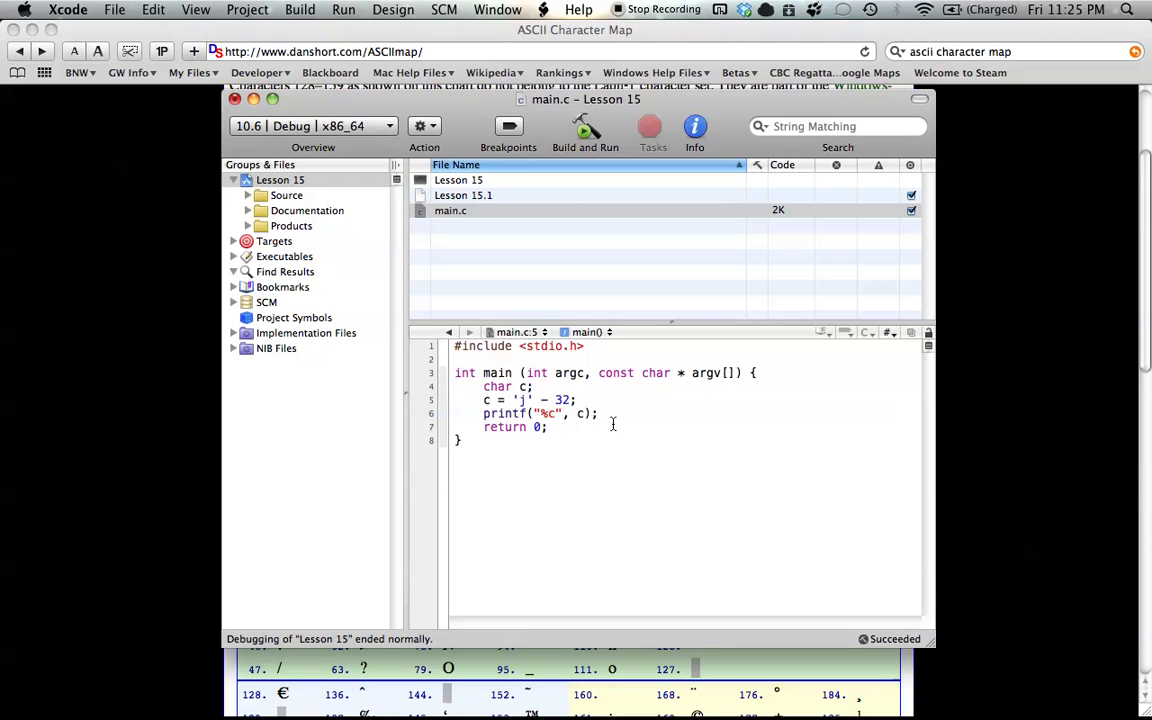
pyautogui.moveTo(623, 404)
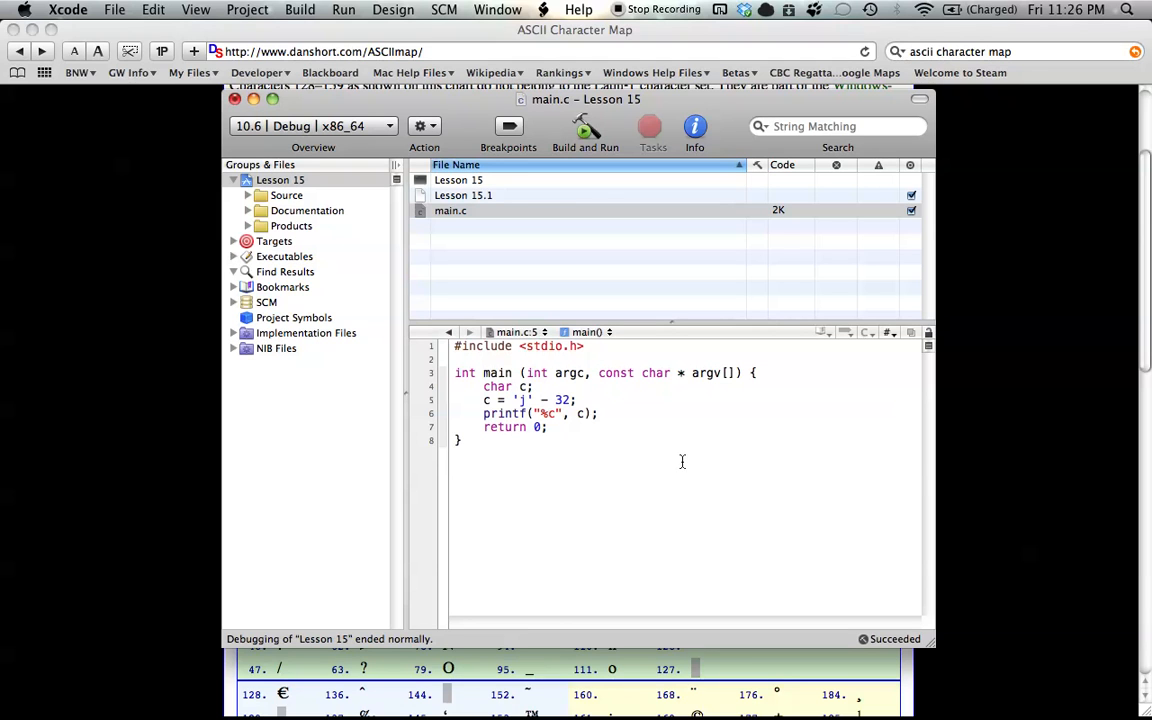
pyautogui.click(578, 399)
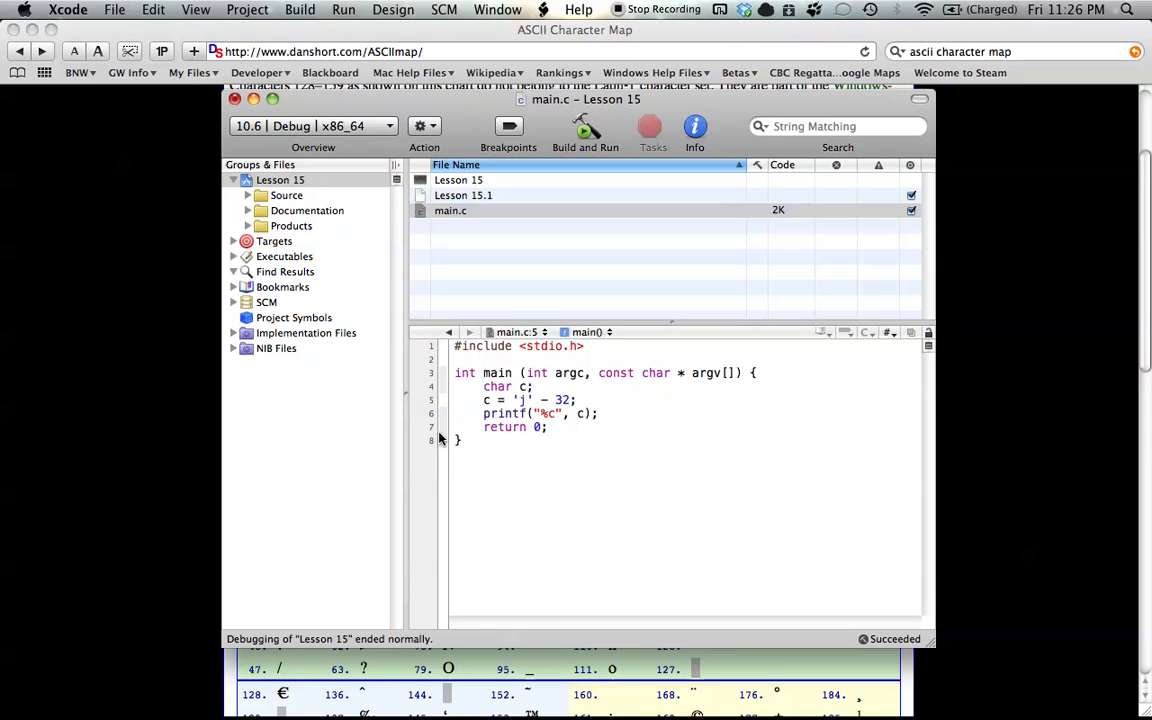
pyautogui.click(577, 399)
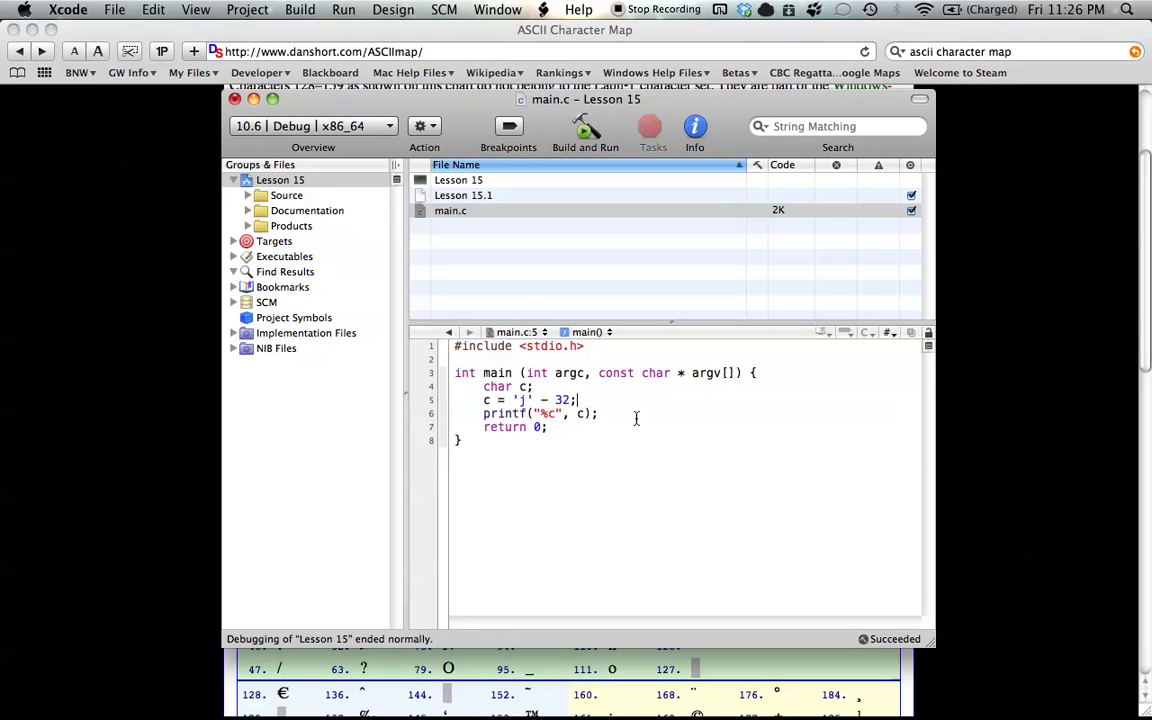
pyautogui.moveTo(636, 404)
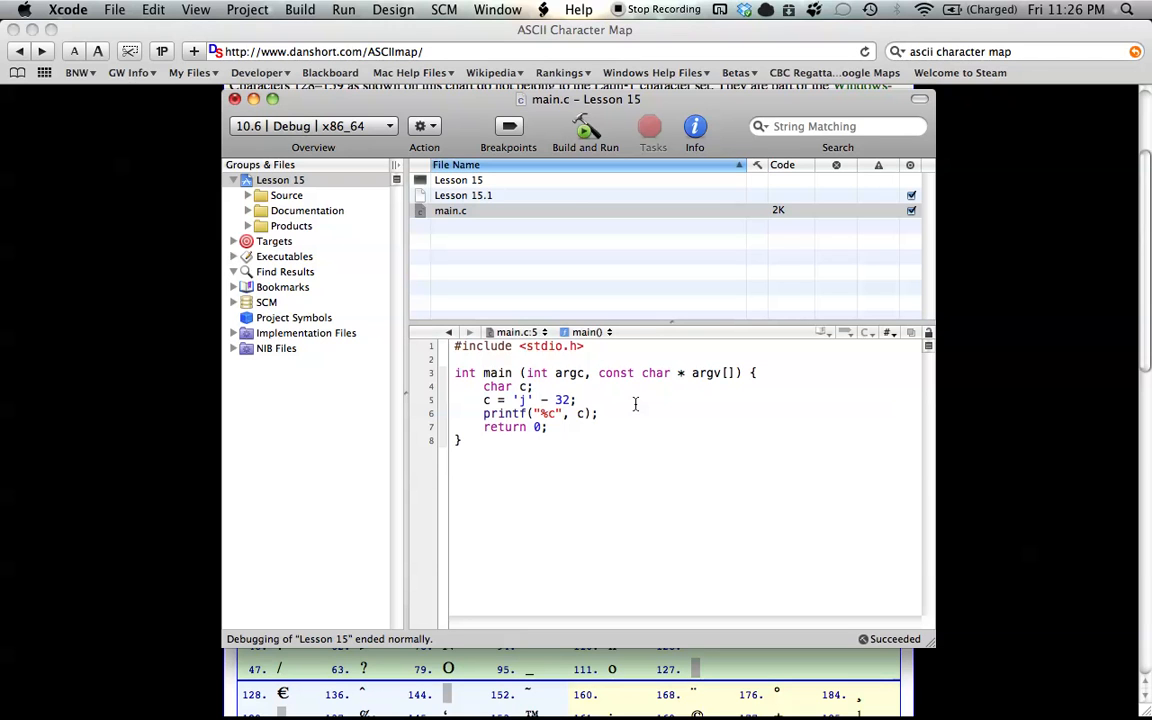
# Terminate the c = 'j' - 32 assignment with a semicolon and place the cursor at its end.
pyautogui.write(';')
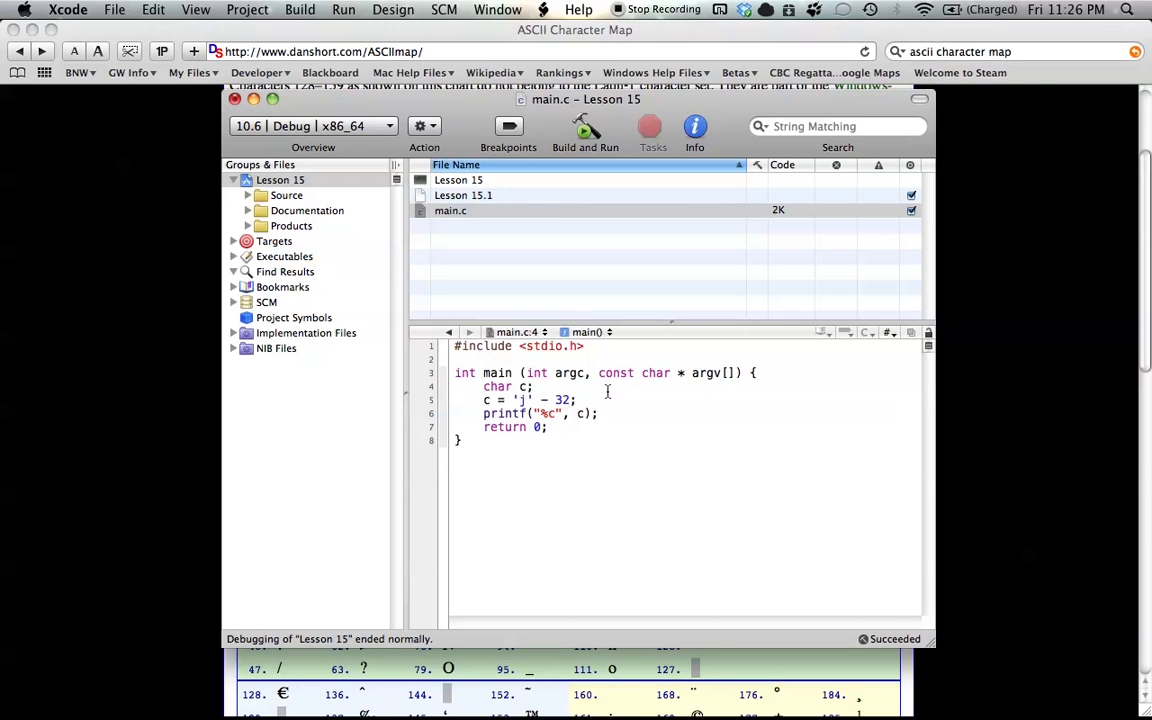
pyautogui.click(577, 400)
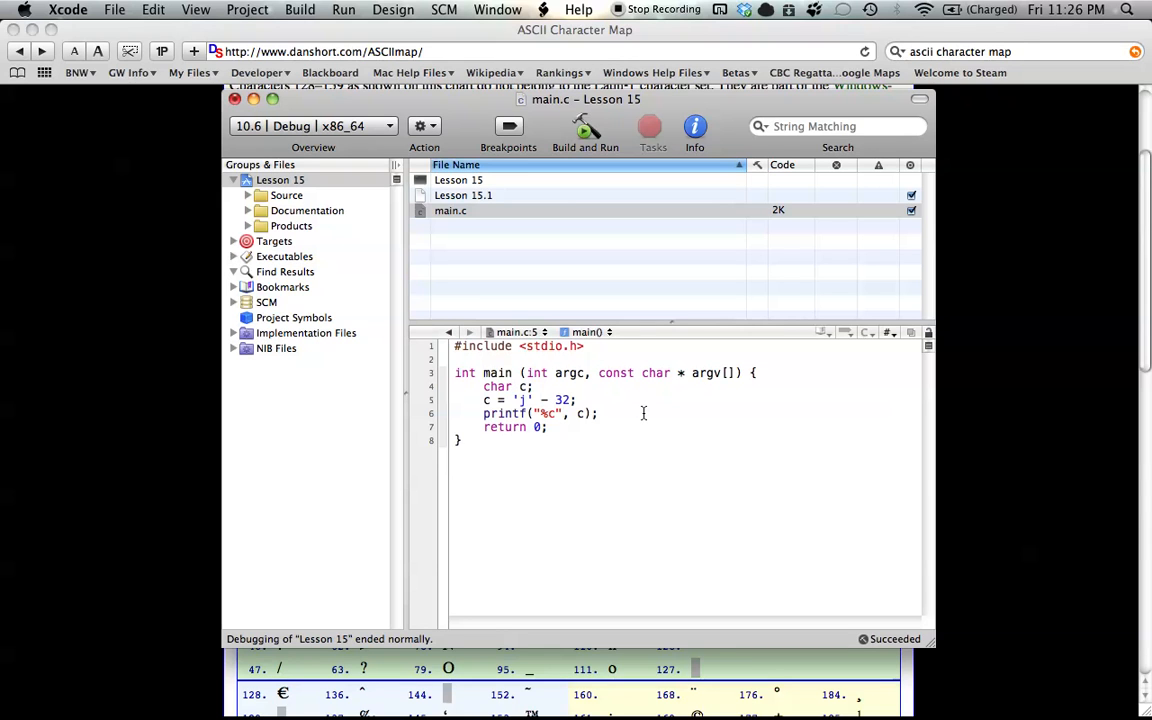
pyautogui.click(578, 400)
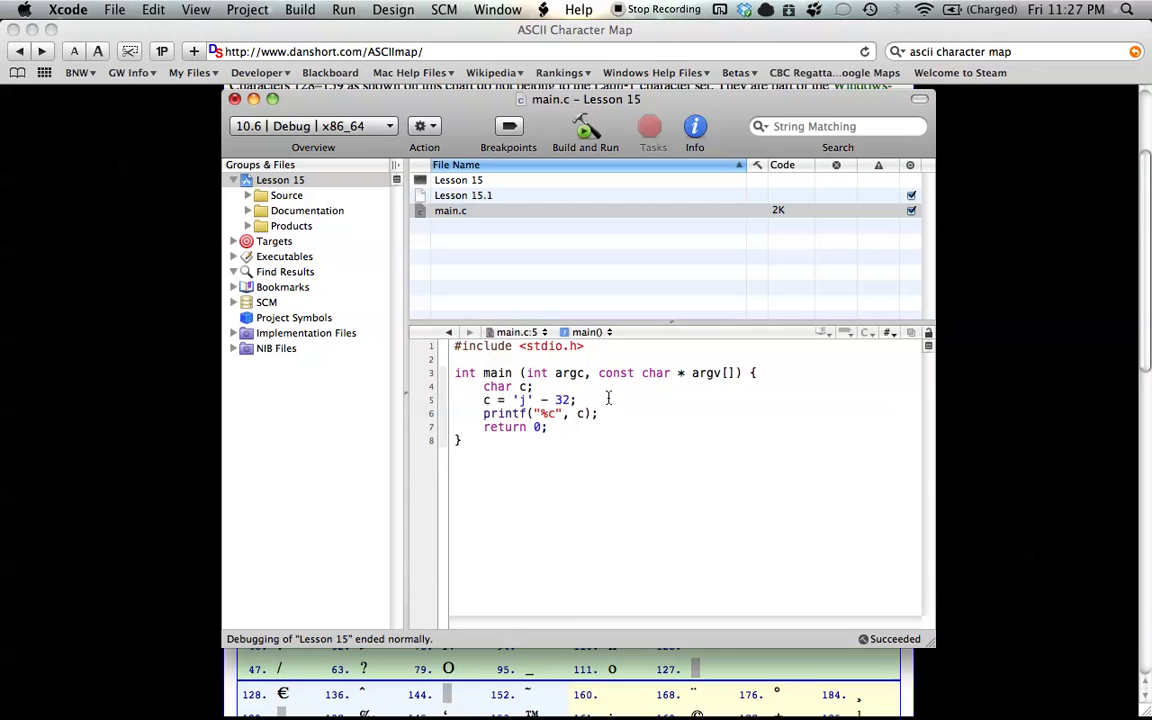
pyautogui.click(578, 399)
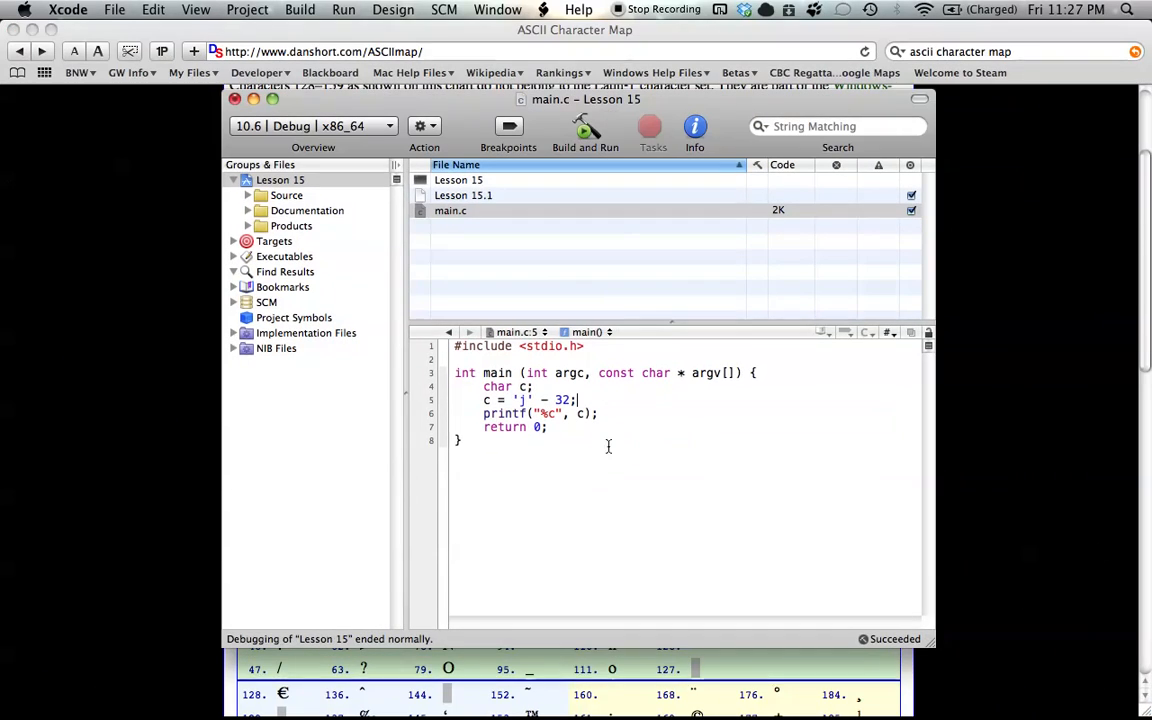
pyautogui.moveTo(763, 432)
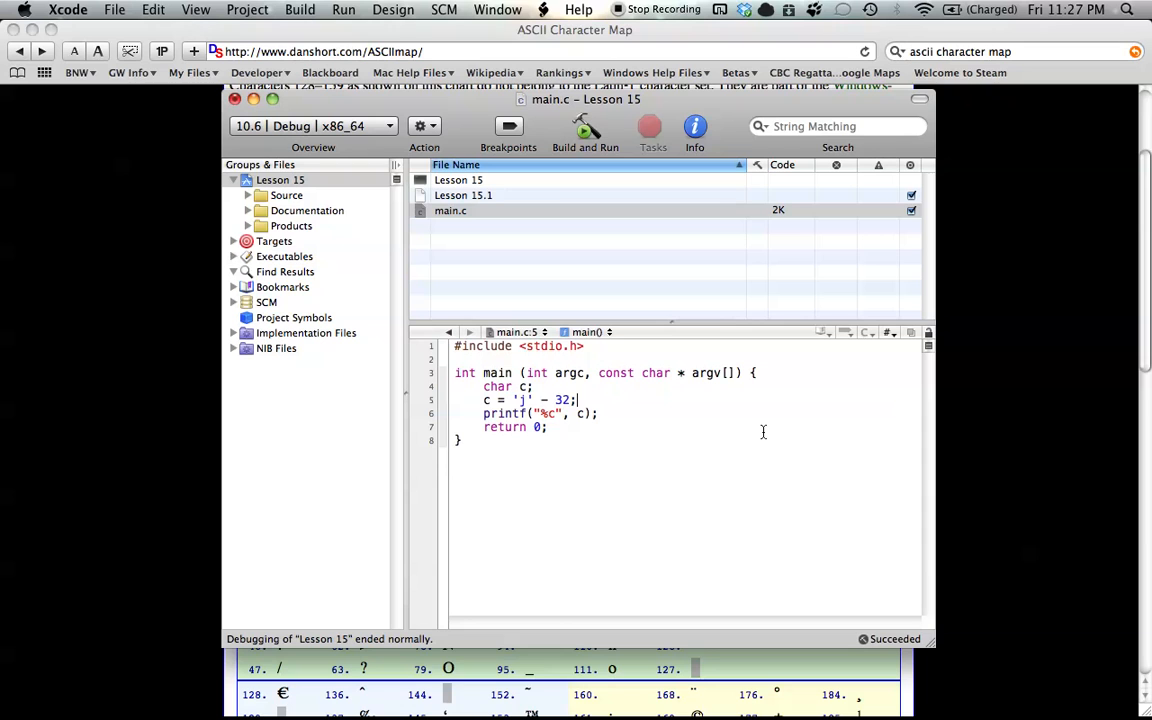